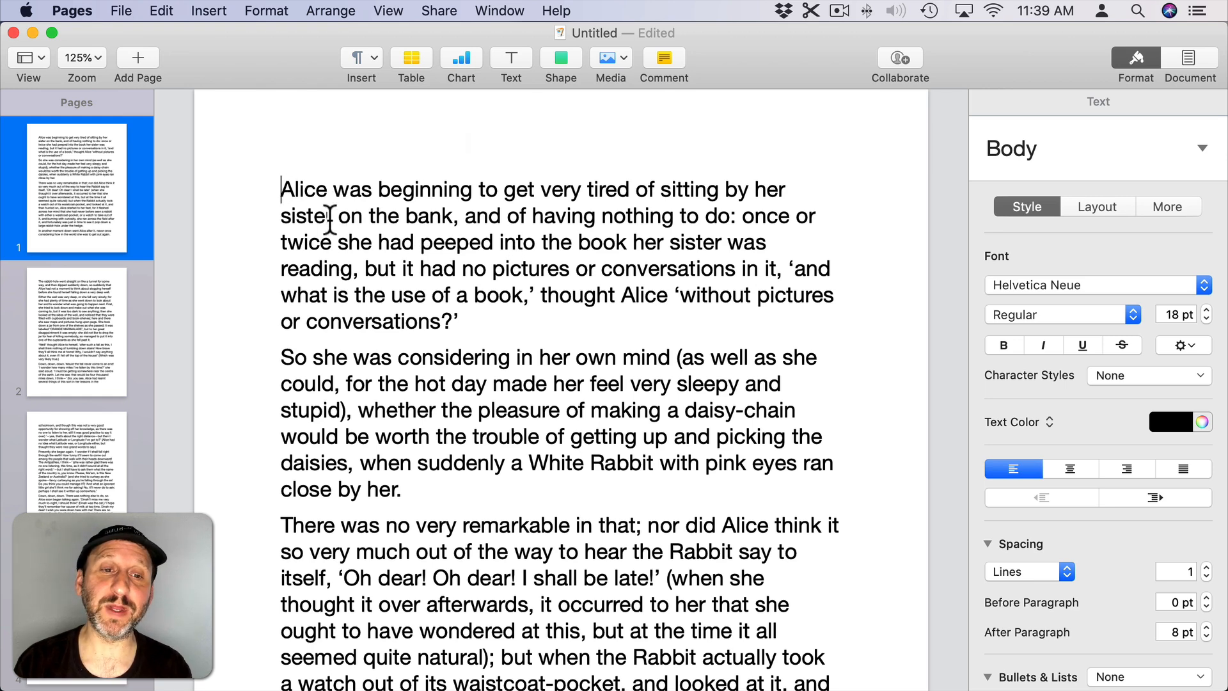
Select the opening Alice paragraph and place the insertion point in it.
left_click_drag(282, 189, 471, 321)
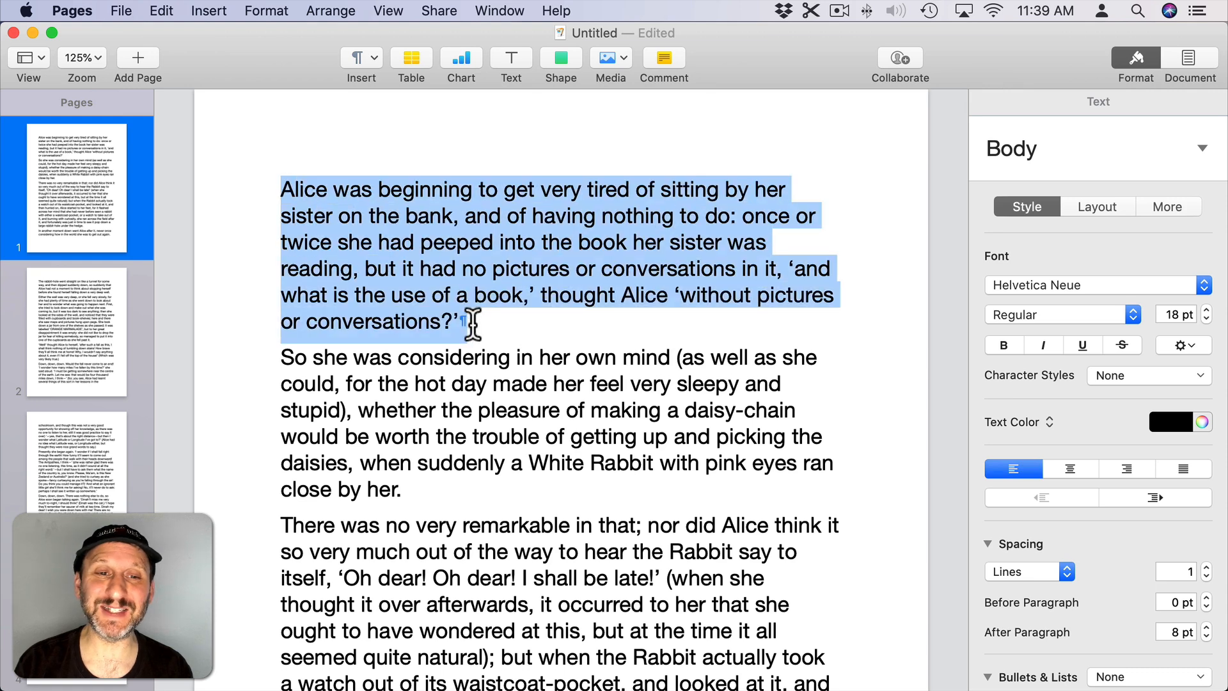
left_click(406, 268)
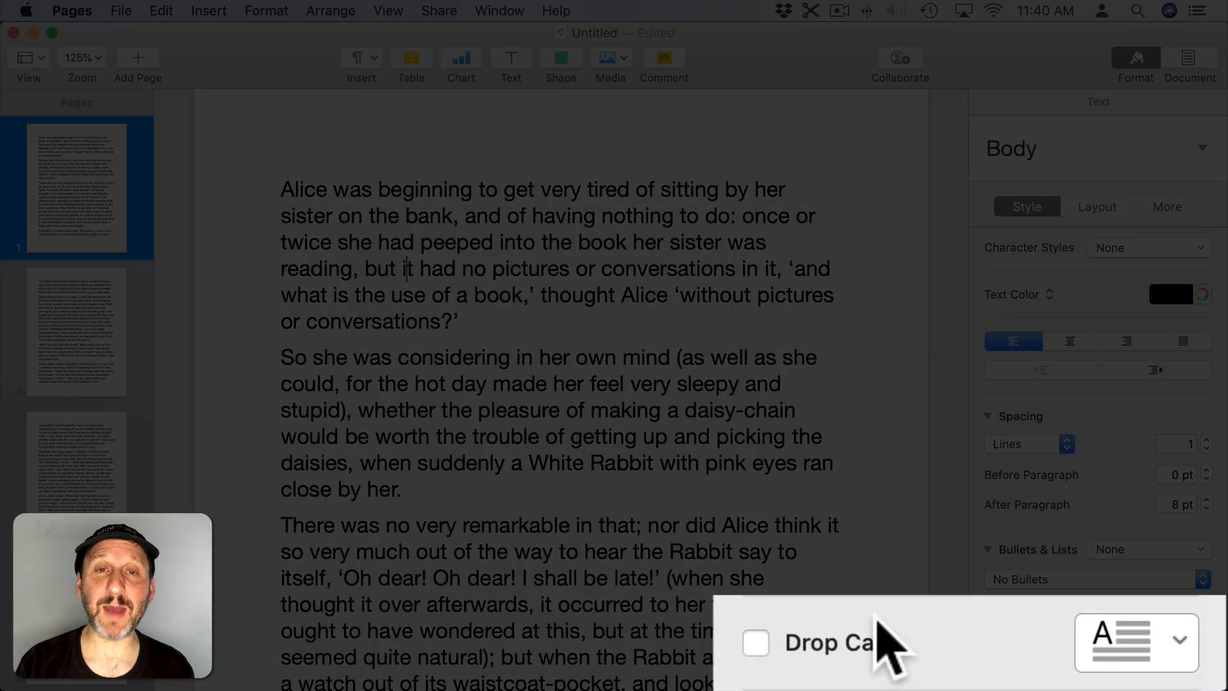
mouse_move(772, 656)
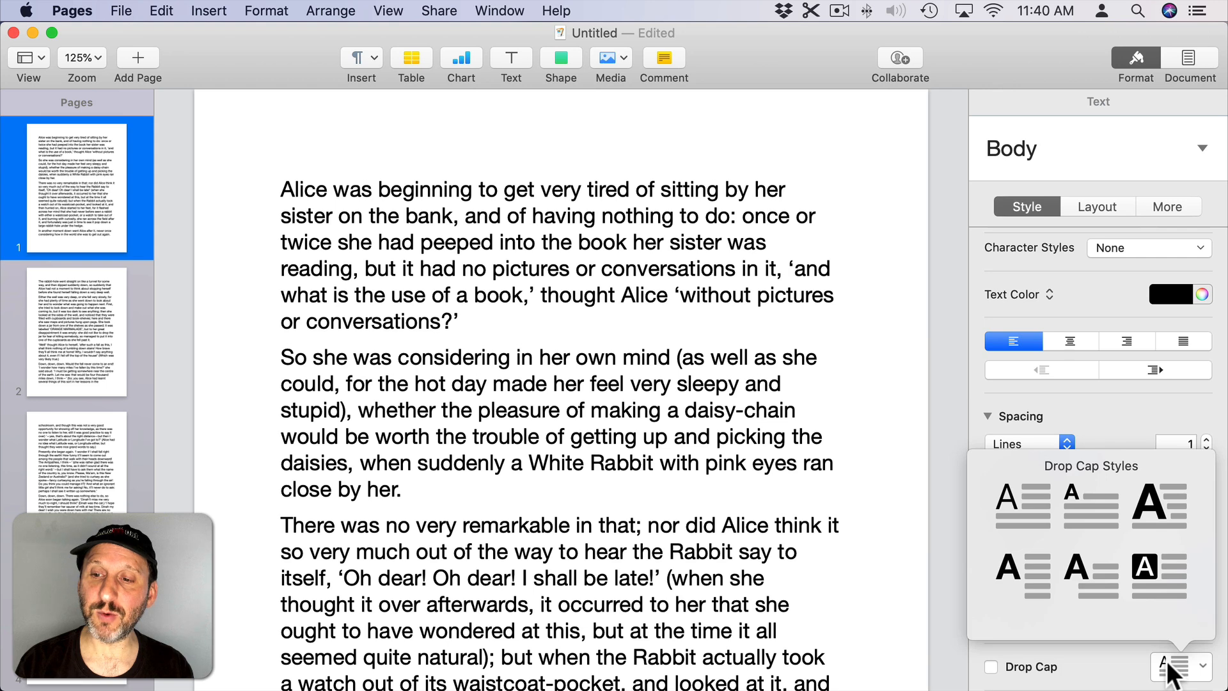
Enable Drop Cap and try the presets, ending on a white letter in a black box.
left_click(1182, 666)
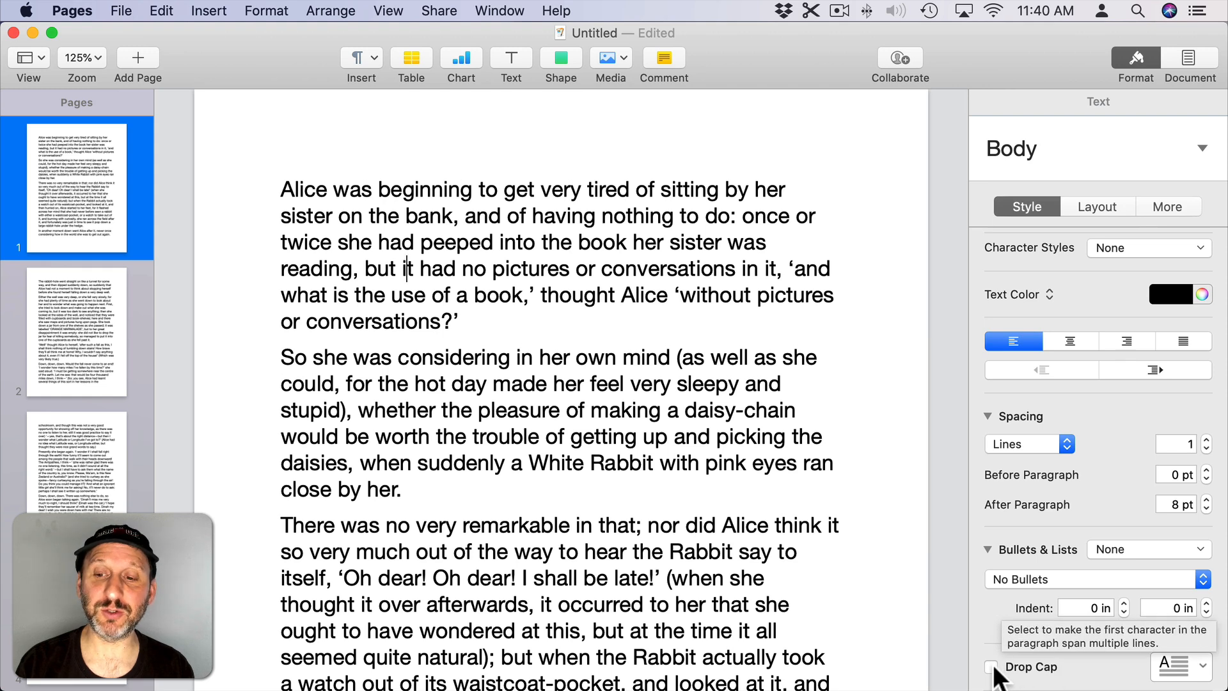
left_click(987, 667)
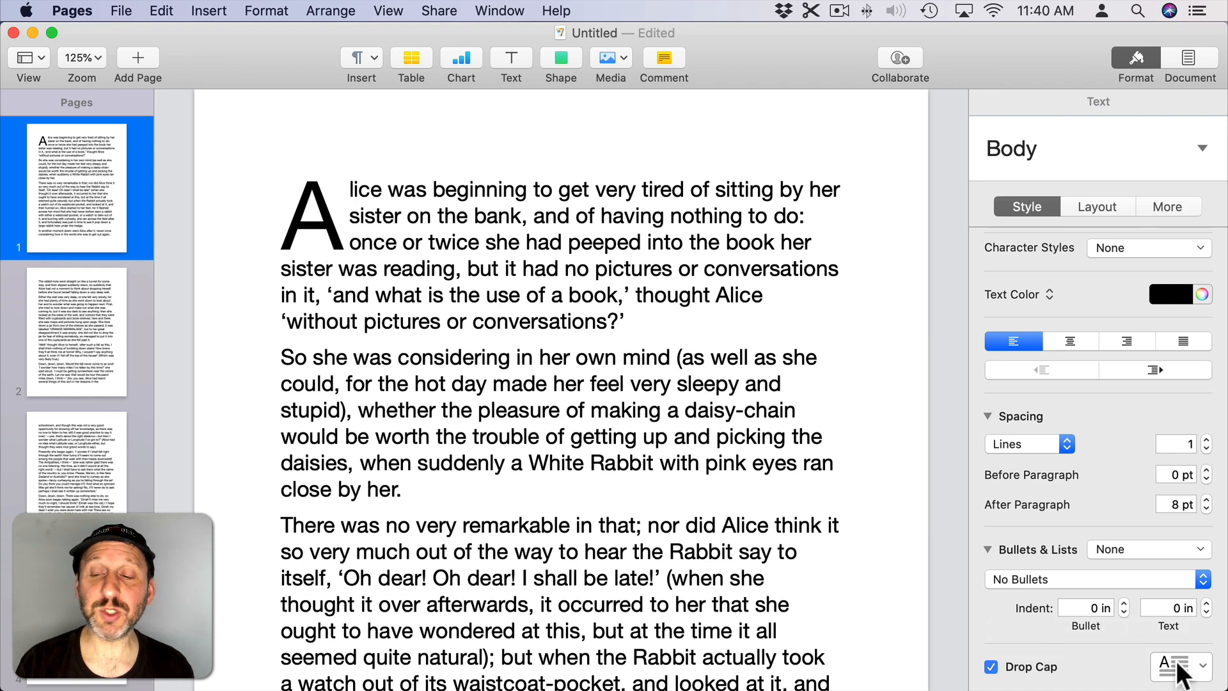
left_click(1175, 666)
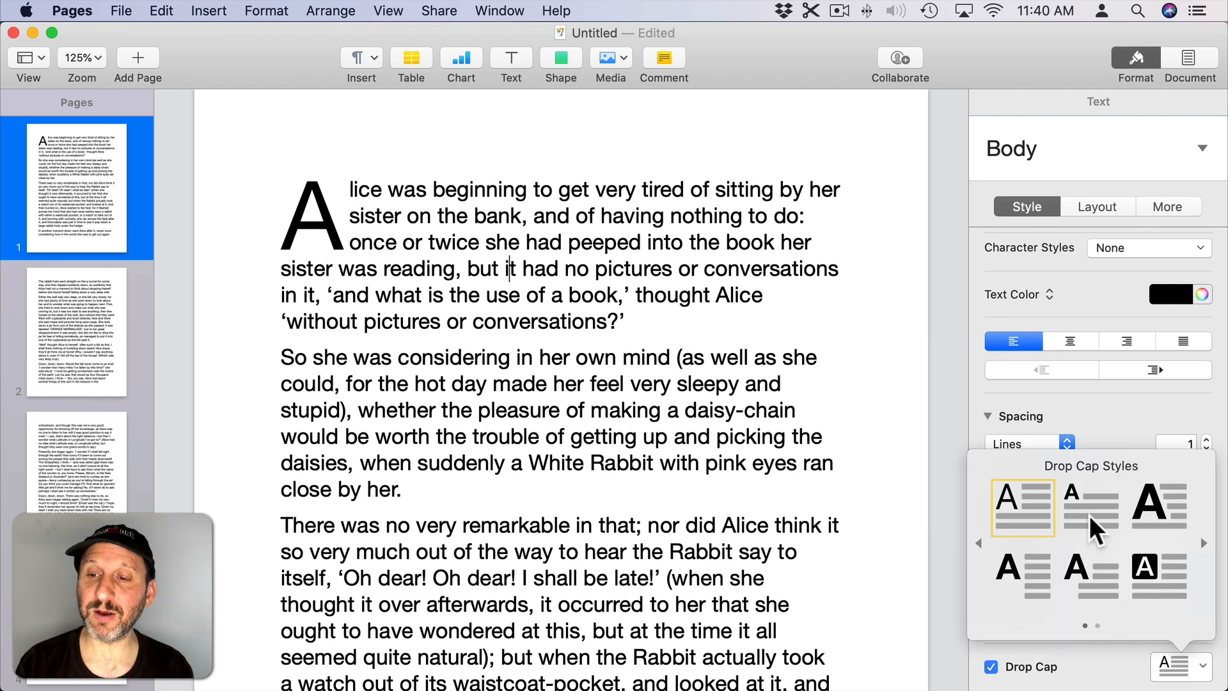
left_click(1092, 508)
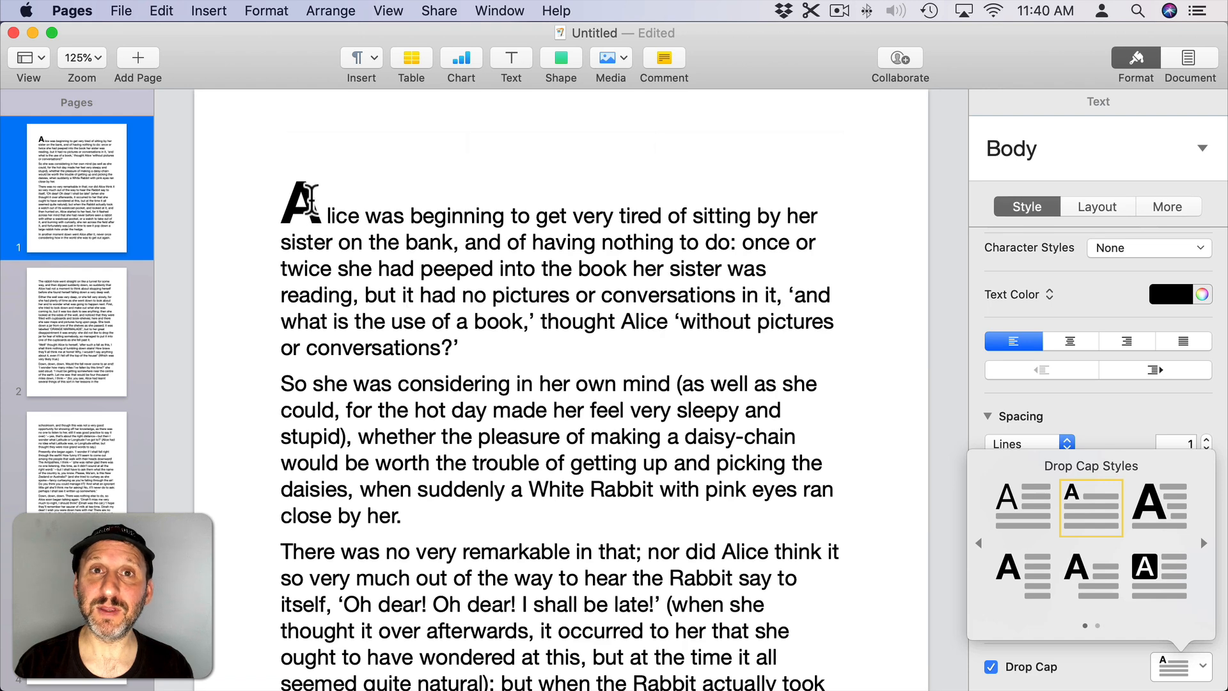
left_click(1159, 507)
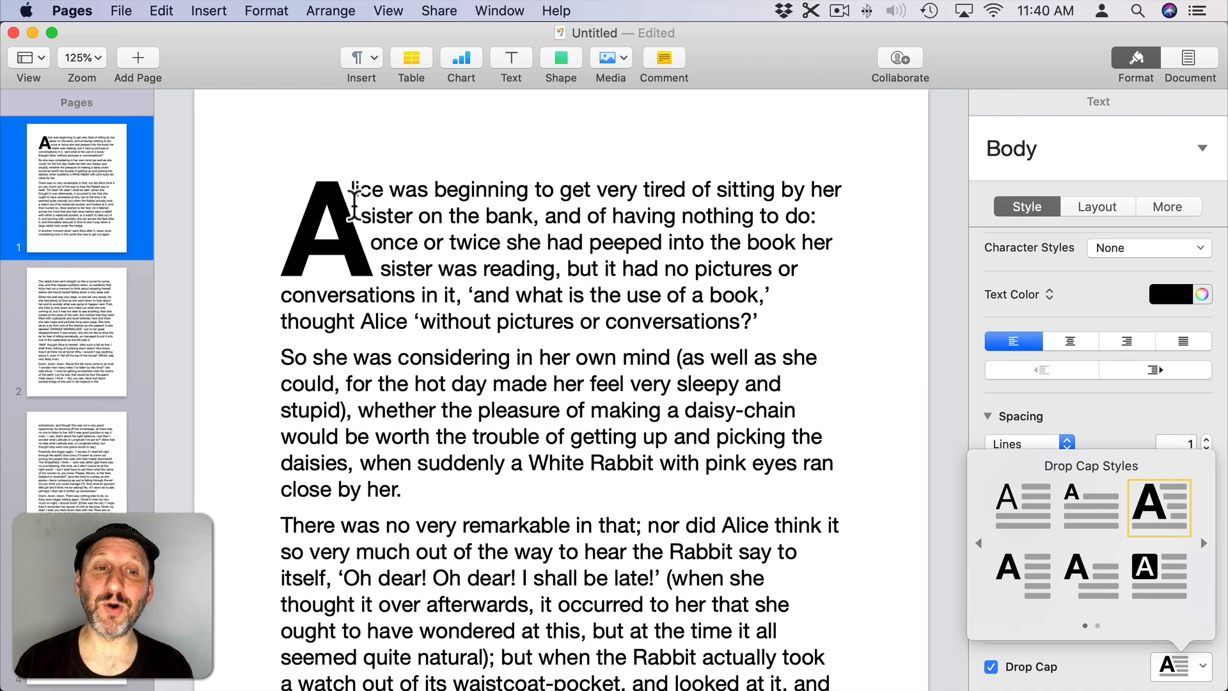
left_click(1023, 578)
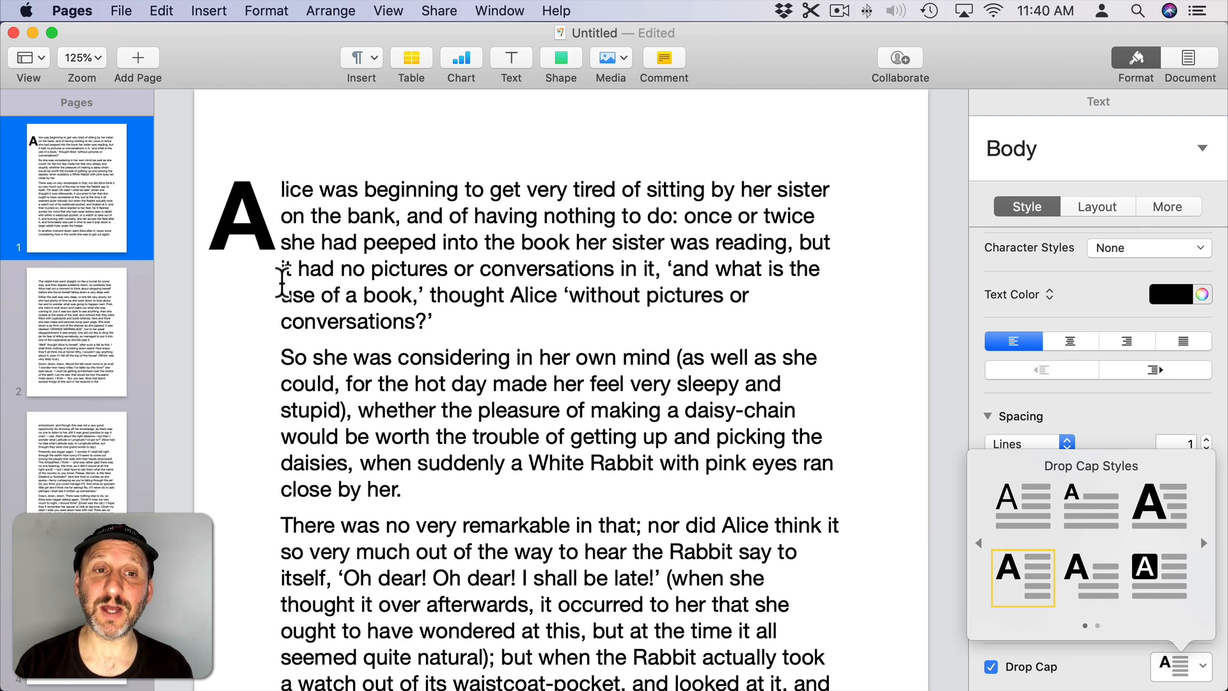
left_click(1090, 579)
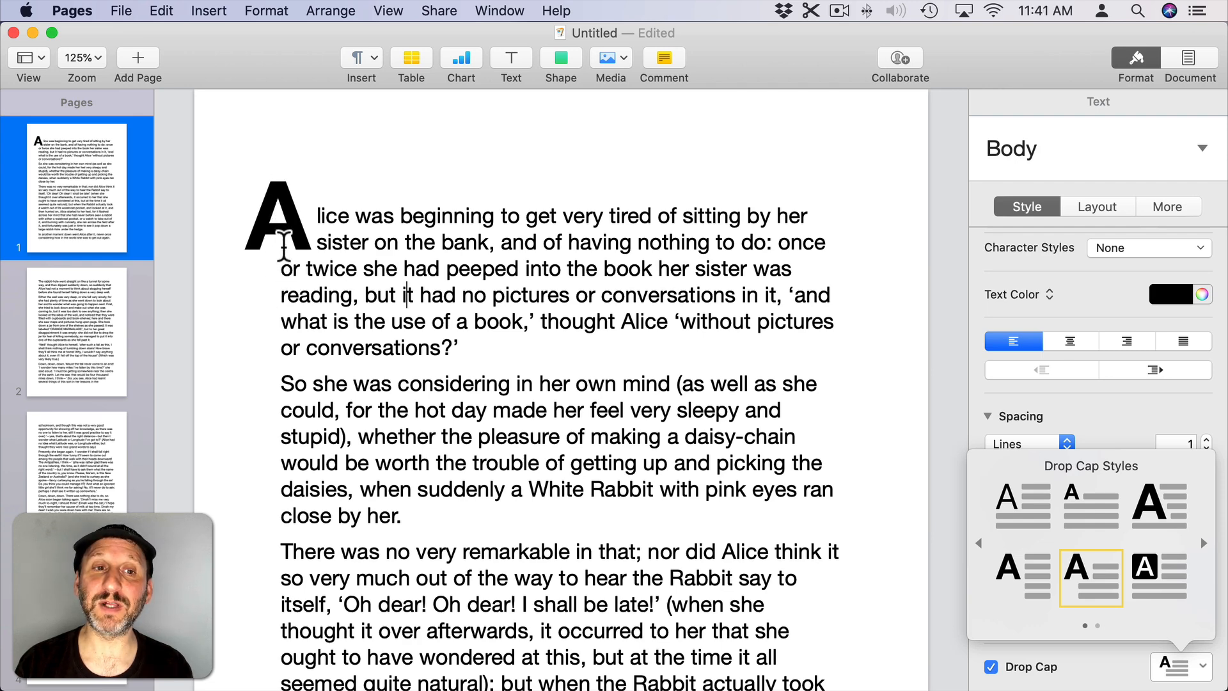
left_click(1160, 579)
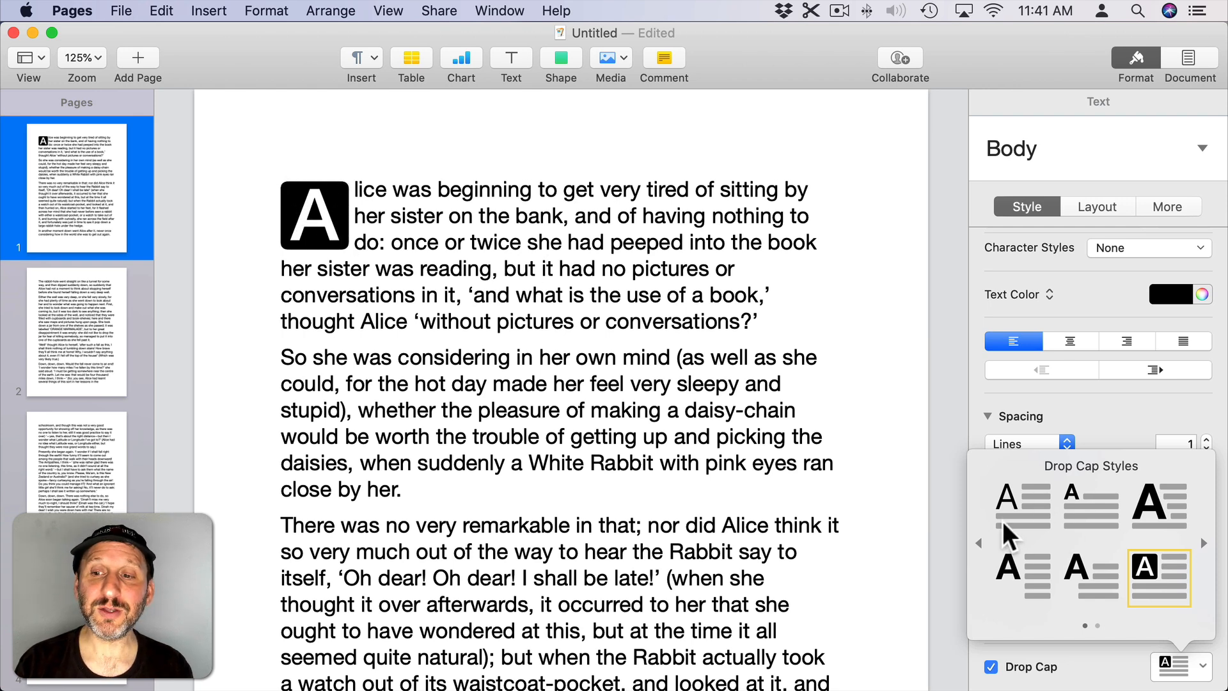
mouse_move(1070, 533)
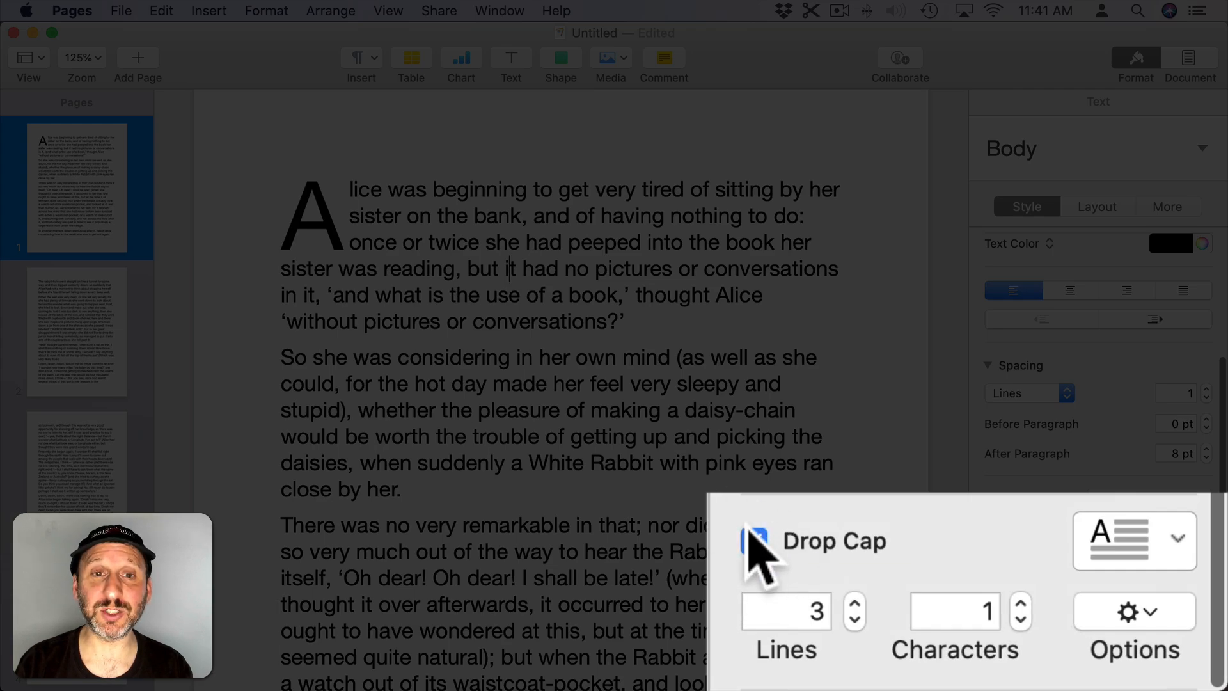
left_click(753, 541)
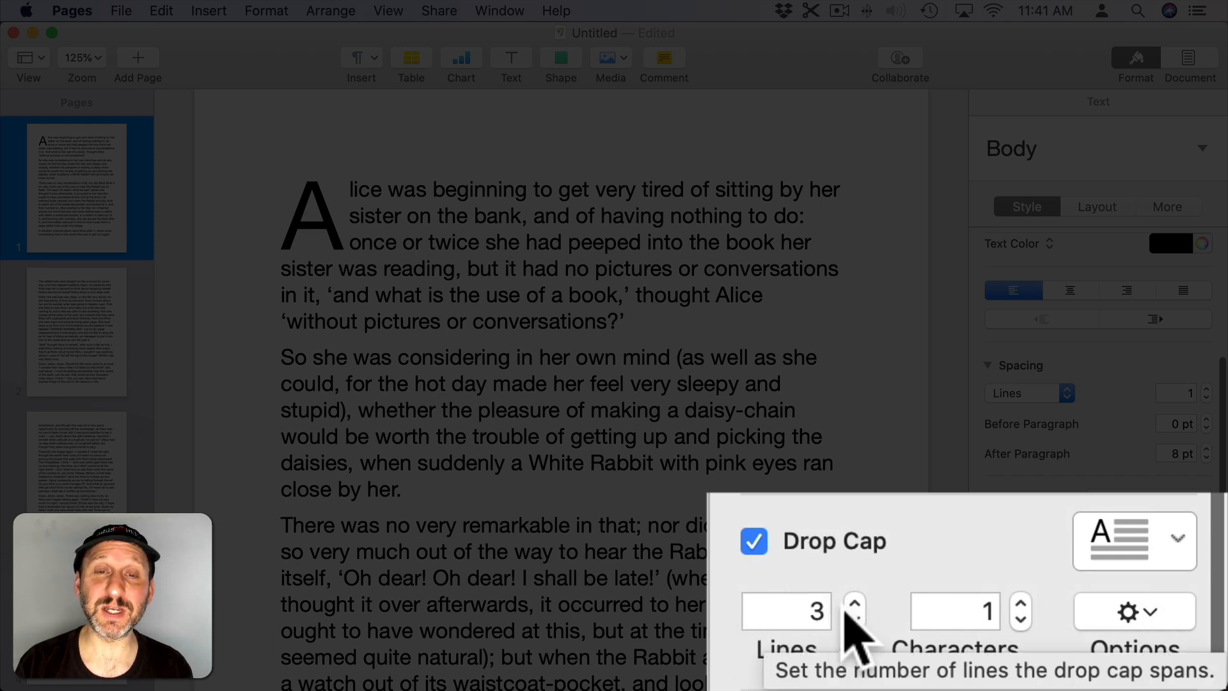
left_click(852, 618)
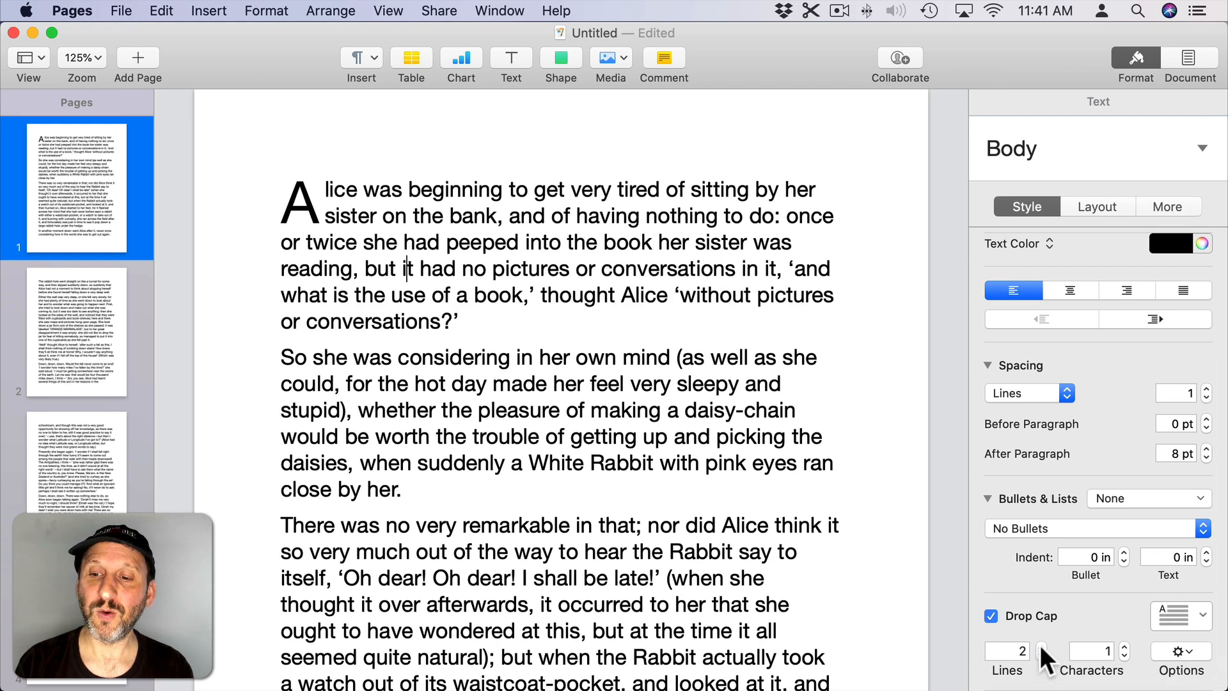
left_click(1042, 644)
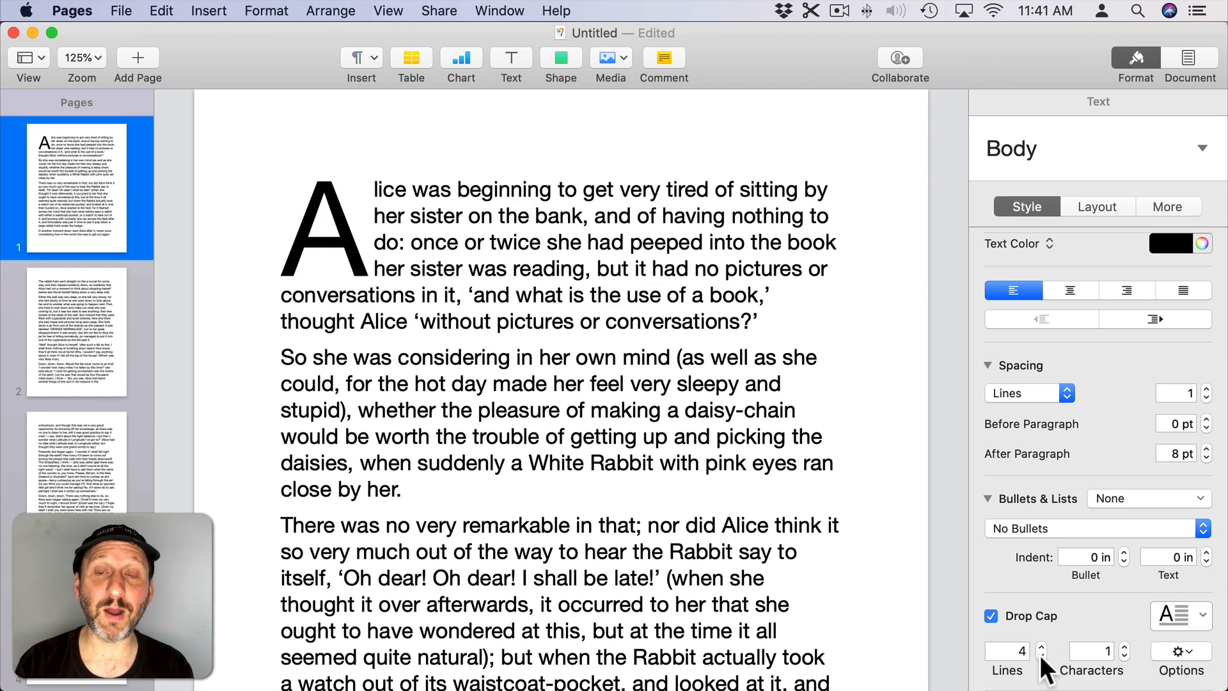
left_click(1042, 657)
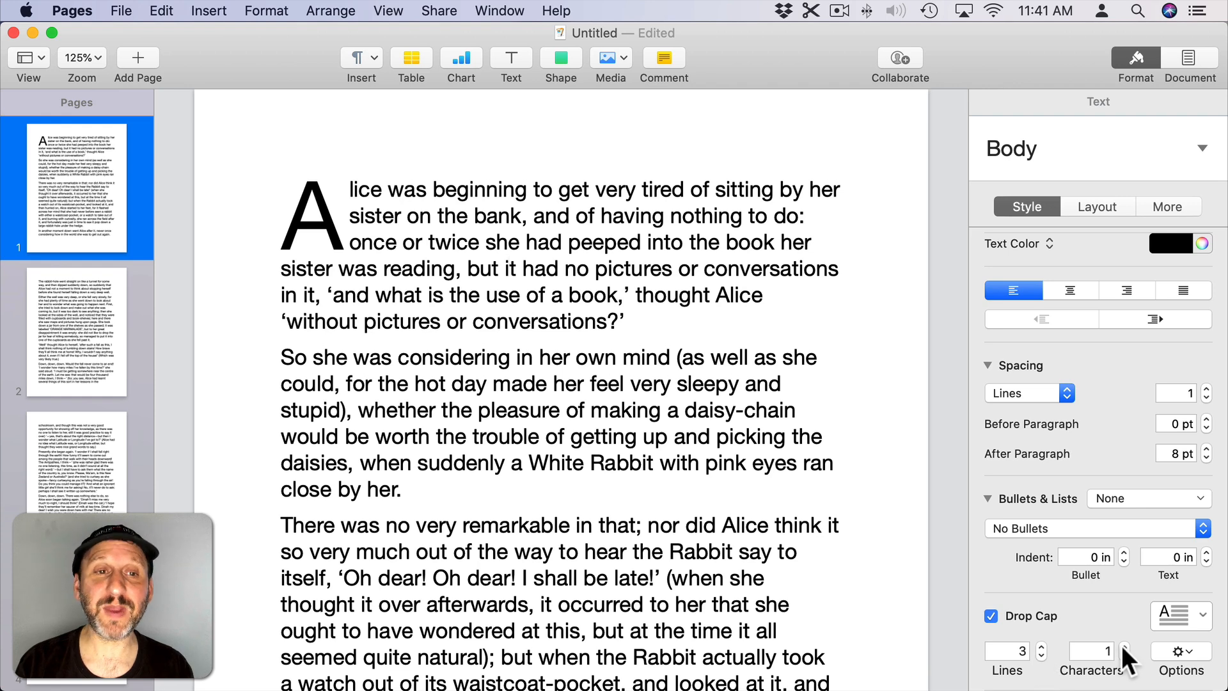
mouse_move(1126, 660)
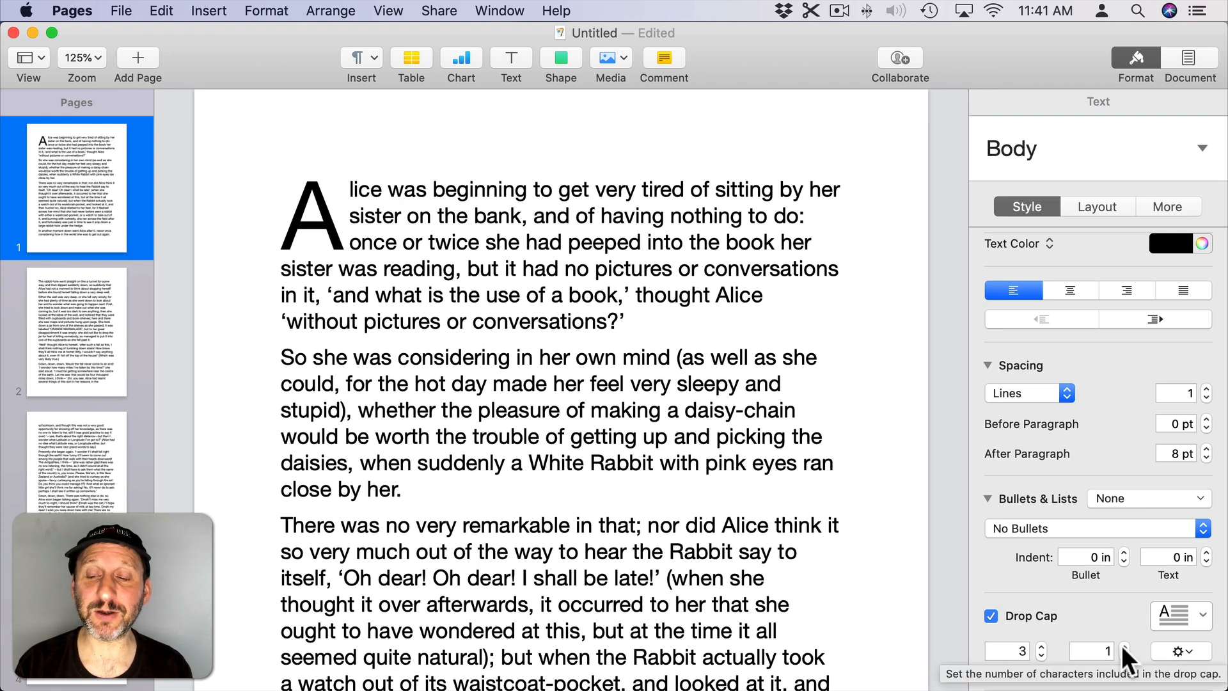
left_click(1125, 647)
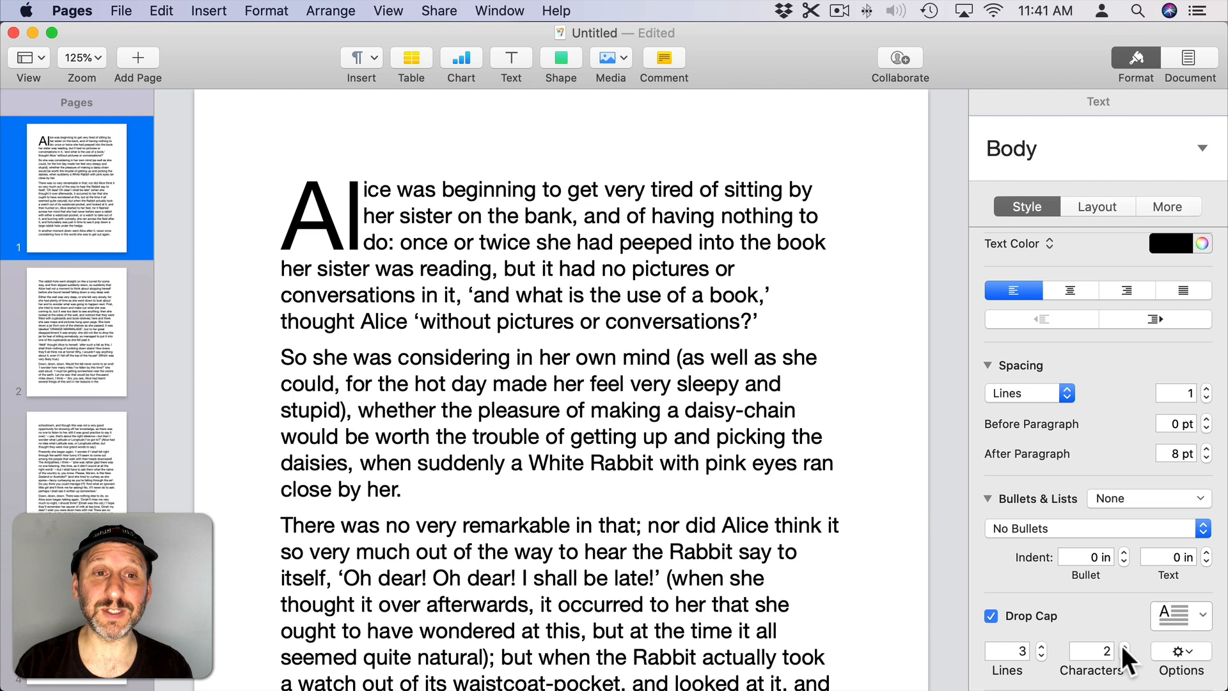
left_click(1124, 652)
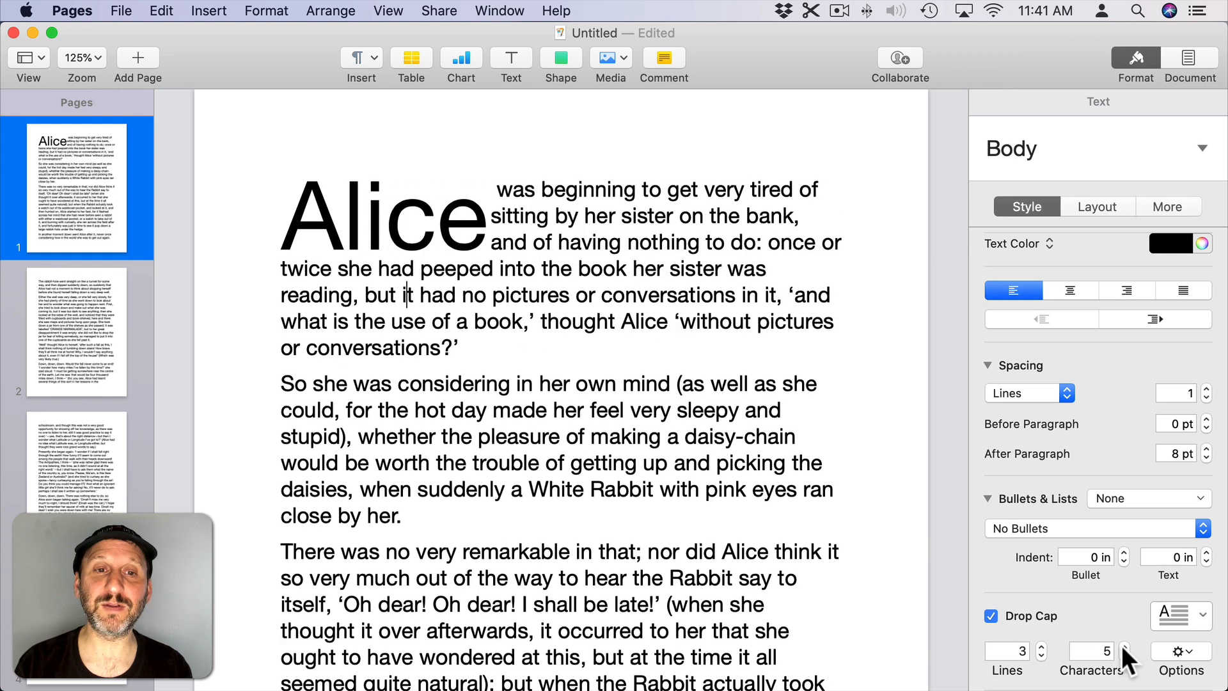
left_click(1123, 656)
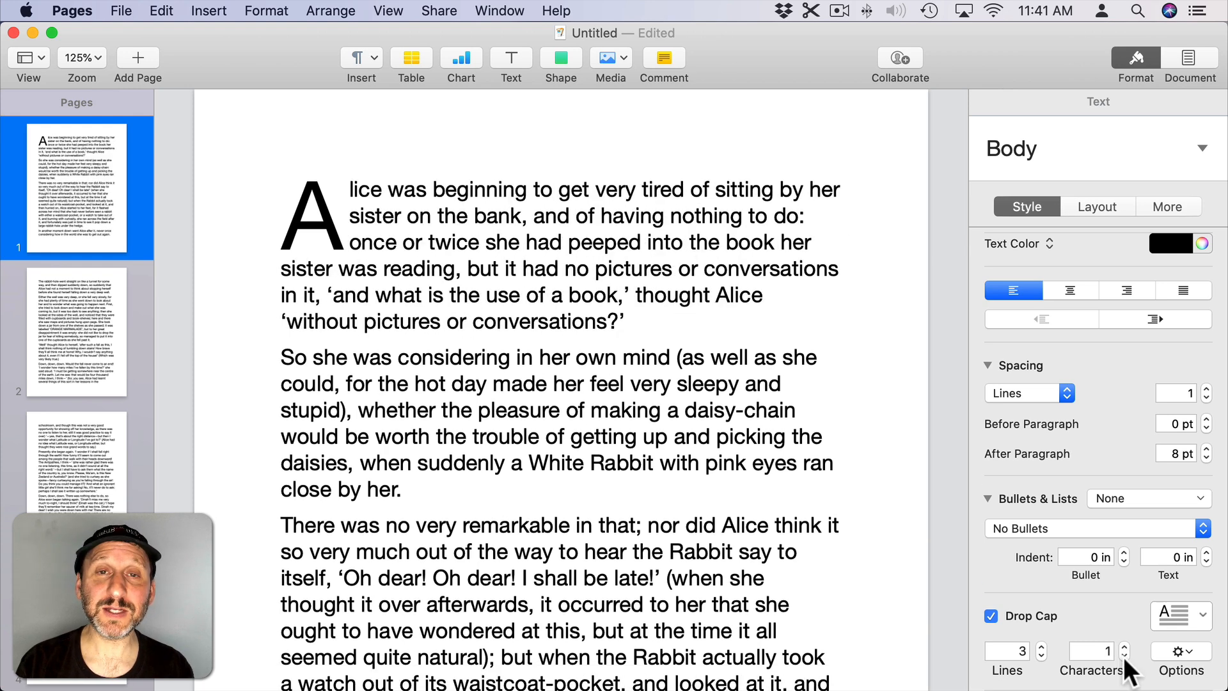
left_click(510, 268)
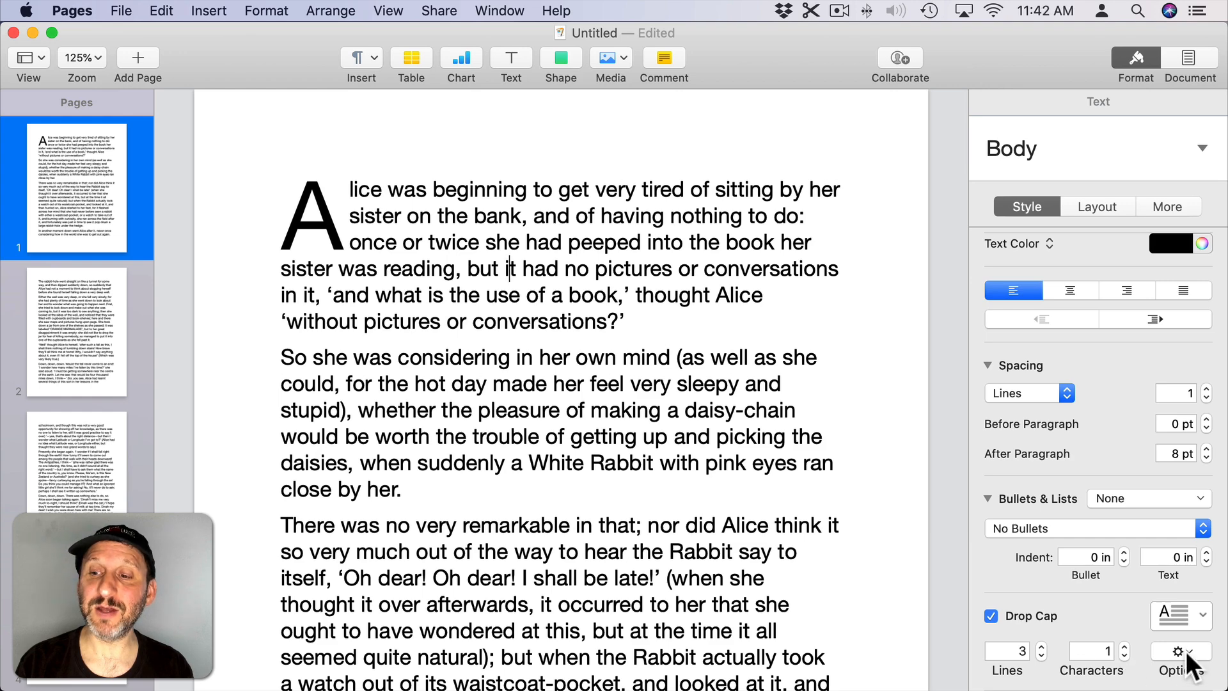
Try raising the drop cap a line, then reduce Extra Spacing to 0 pt.
left_click(1173, 652)
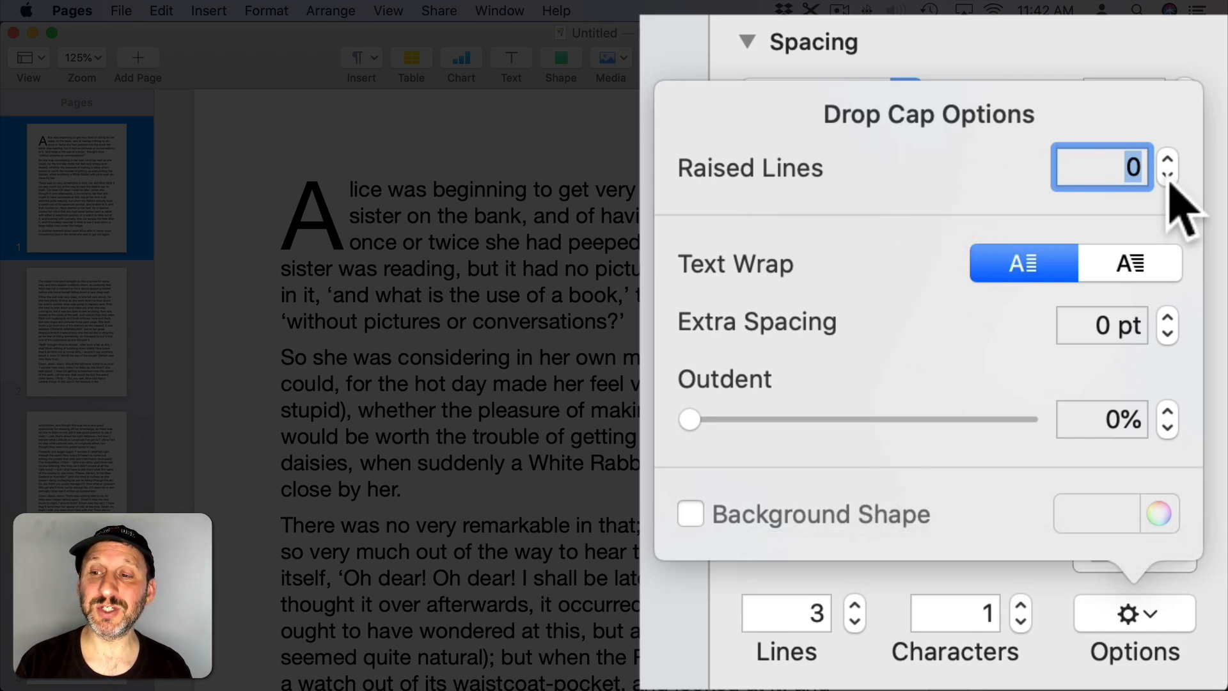
left_click(1168, 158)
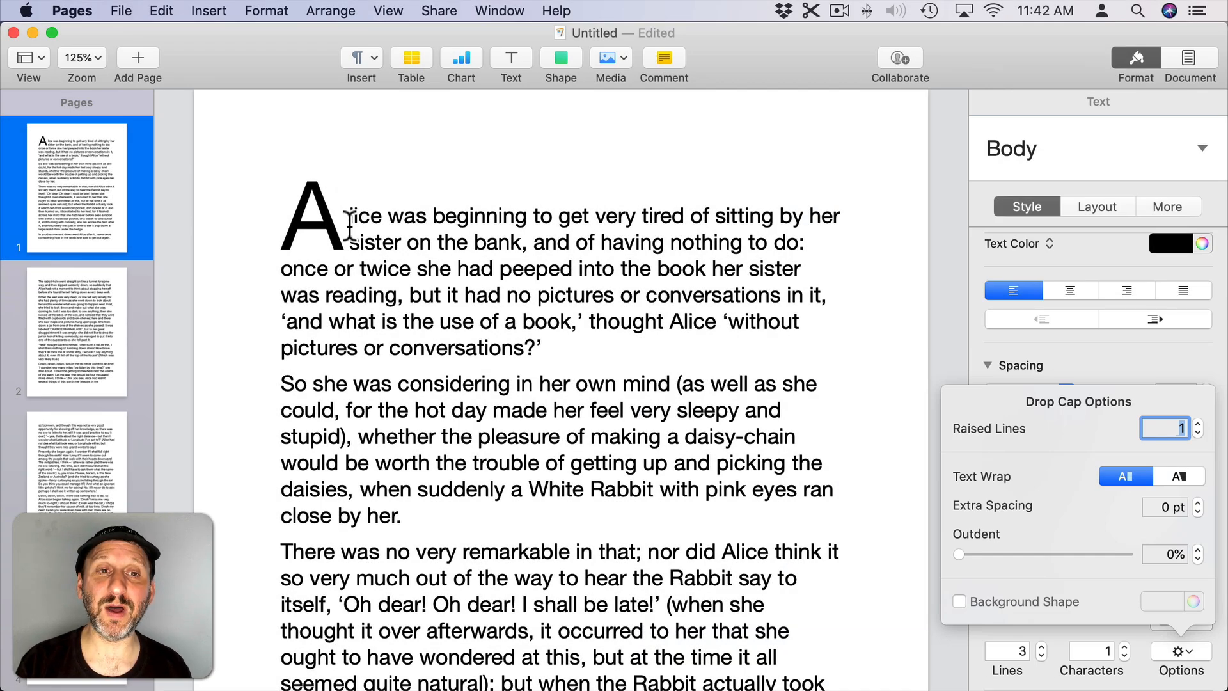
left_click(1198, 423)
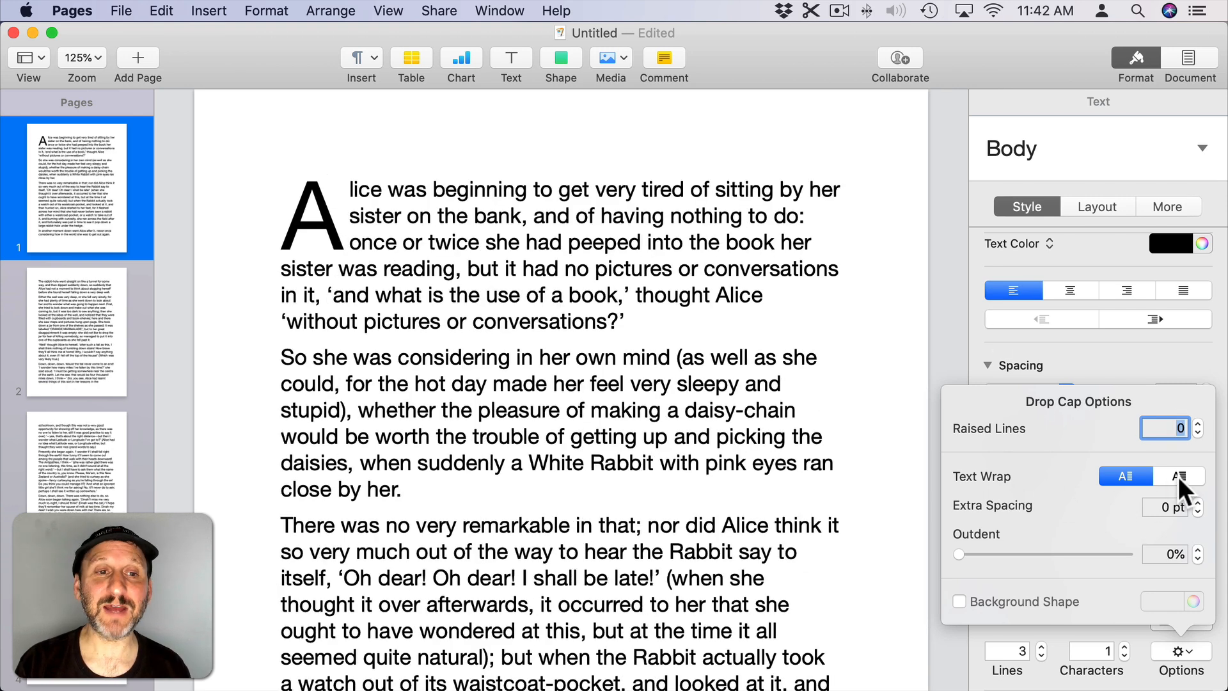
left_click(1180, 476)
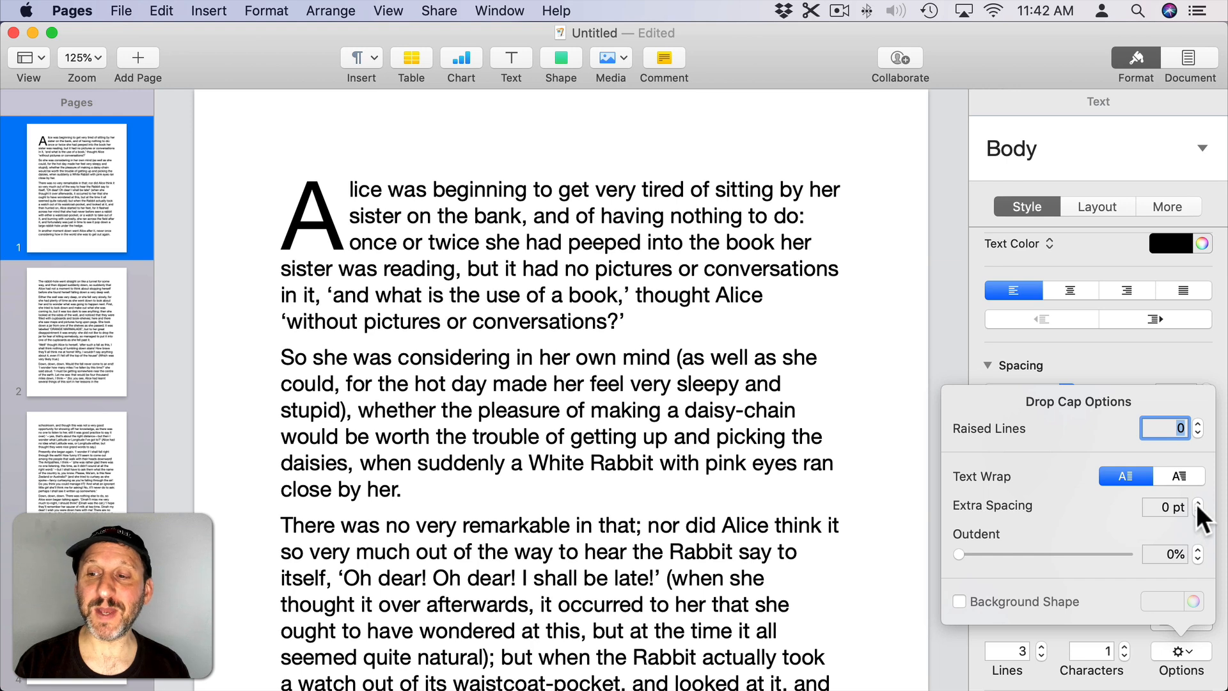
left_click(1197, 502)
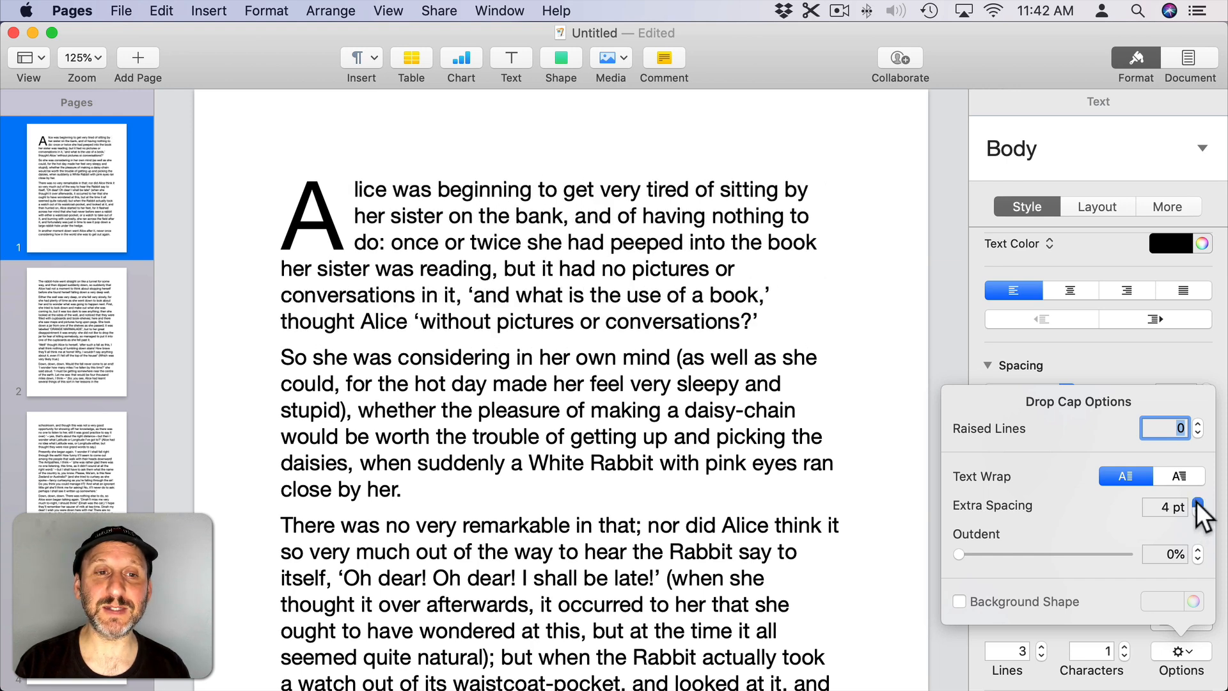
left_click(1198, 511)
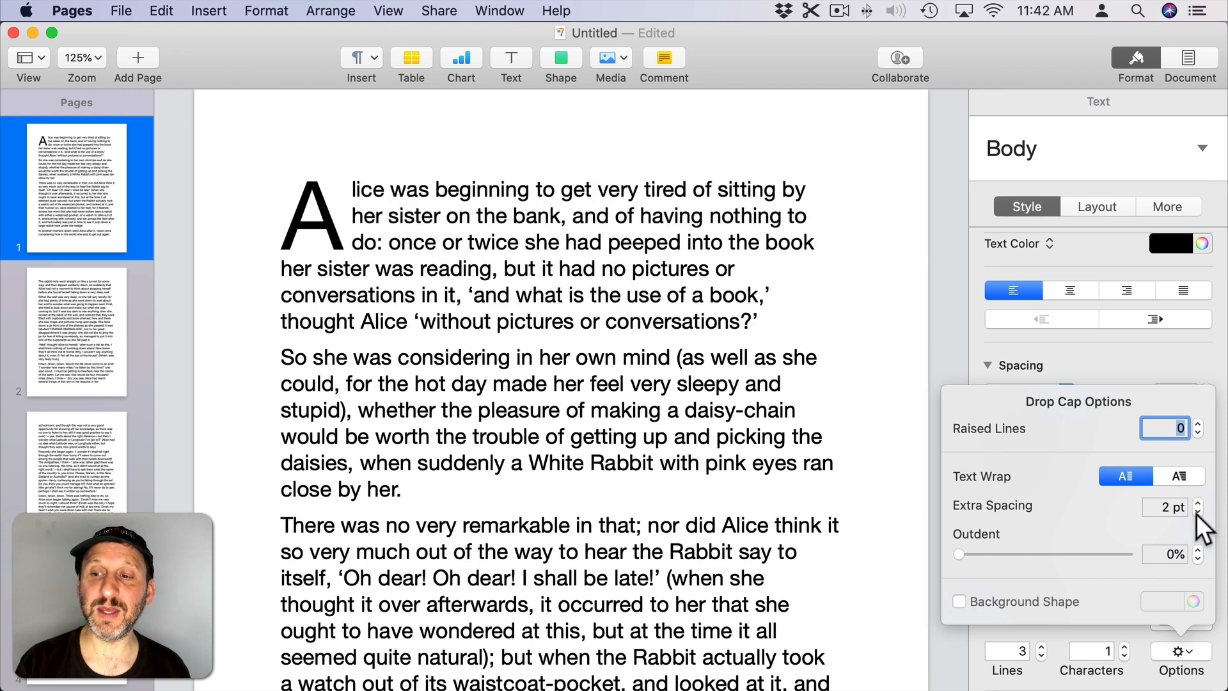
left_click(1197, 511)
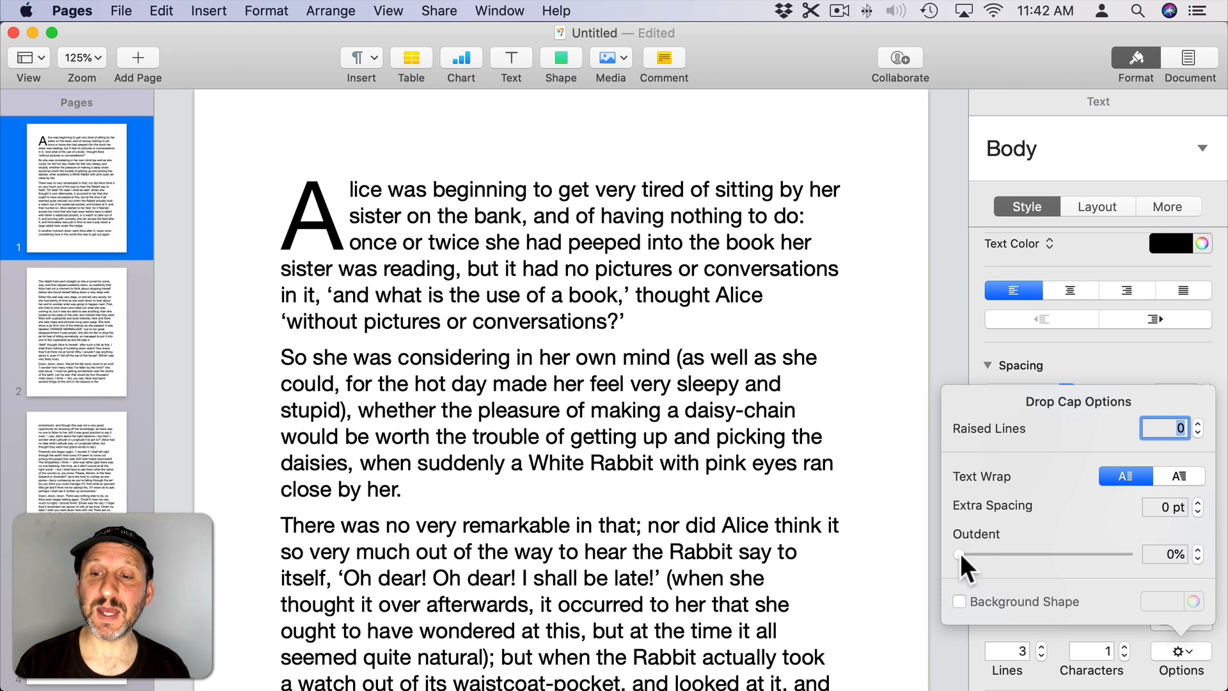
Try different Outdent values and return the drop cap outdent to 0%.
left_click_drag(960, 554, 971, 554)
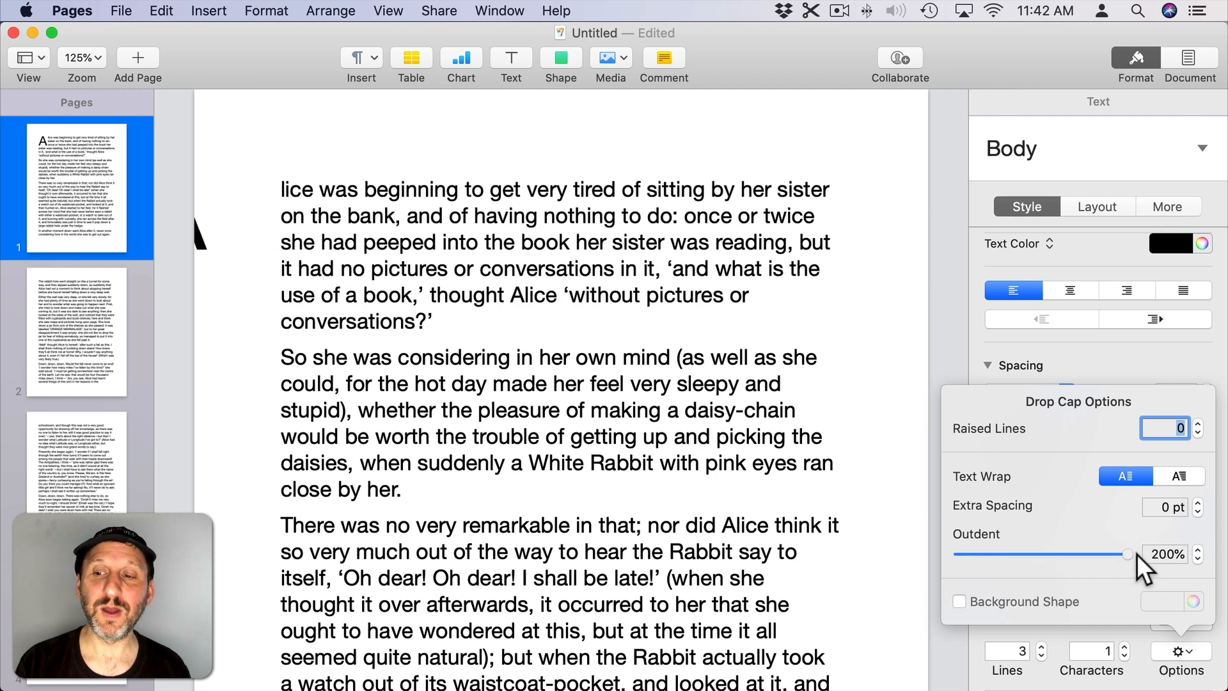
left_click_drag(1128, 555, 1093, 555)
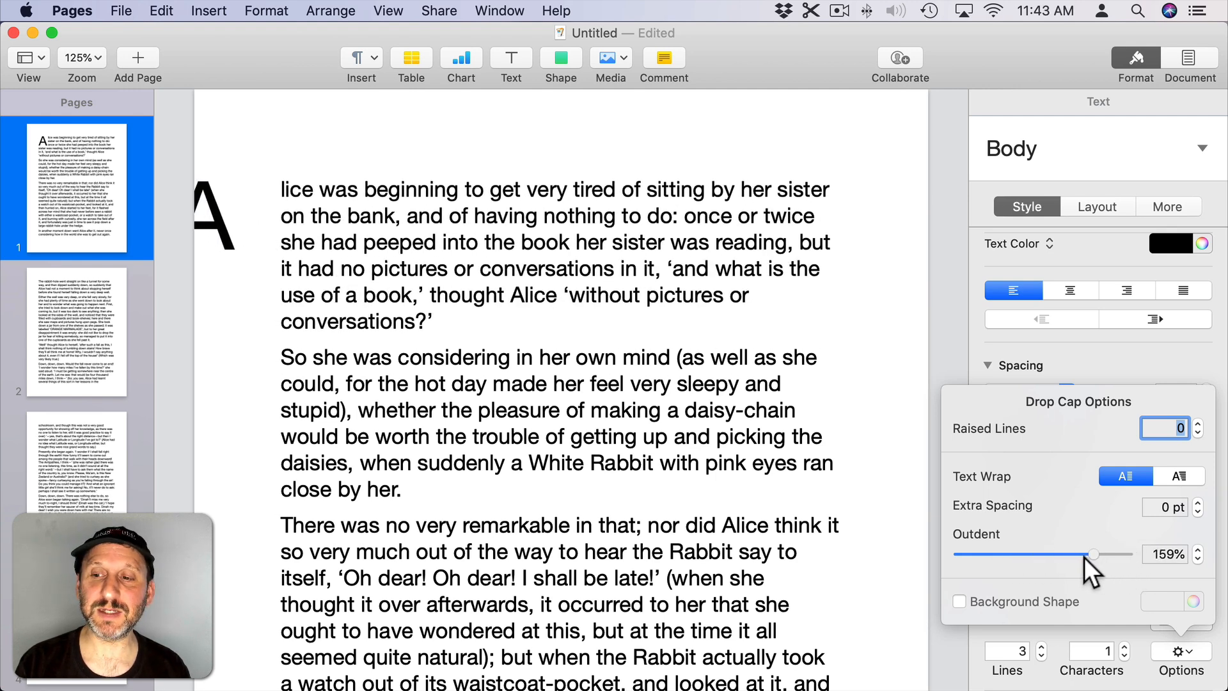
left_click_drag(1096, 554, 1042, 554)
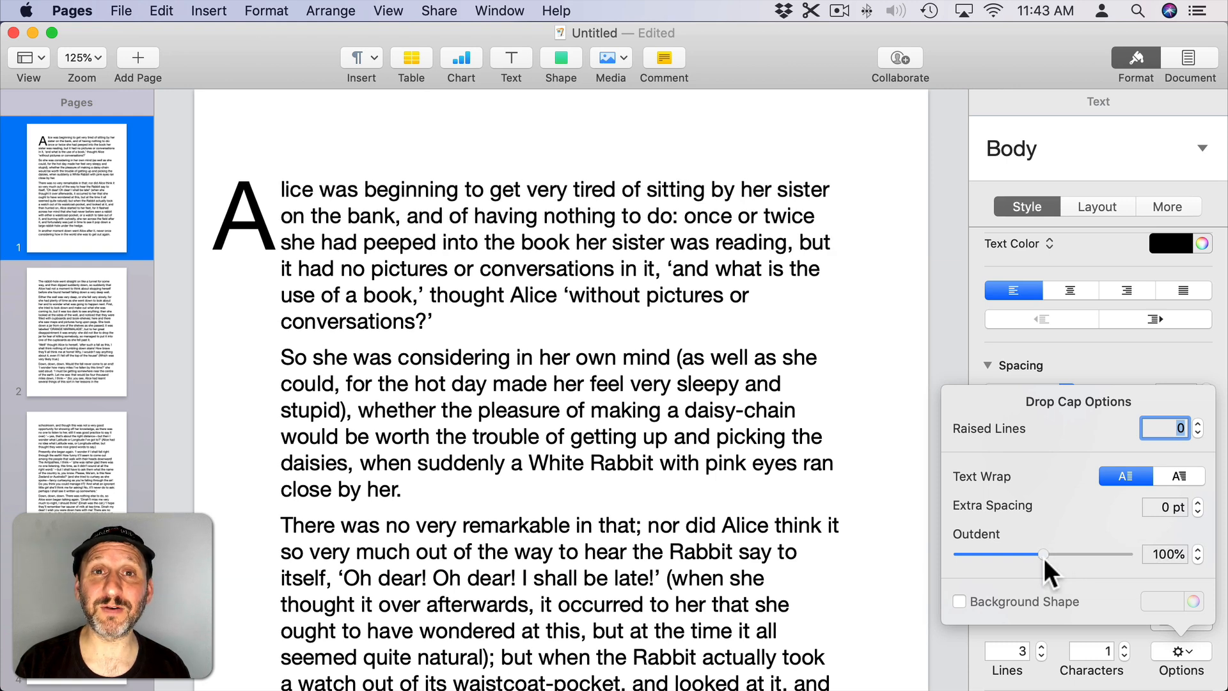
left_click_drag(1046, 555, 957, 555)
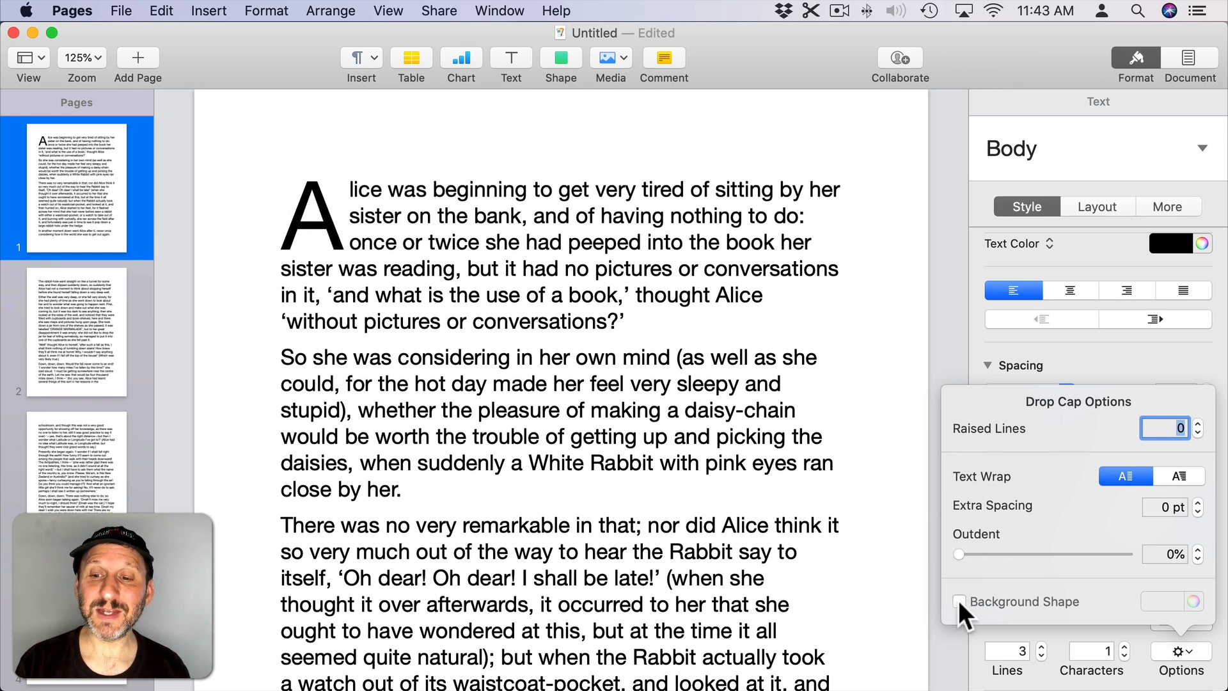
Add a background shape behind the drop cap A with a solid red 2 pt border.
left_click(961, 601)
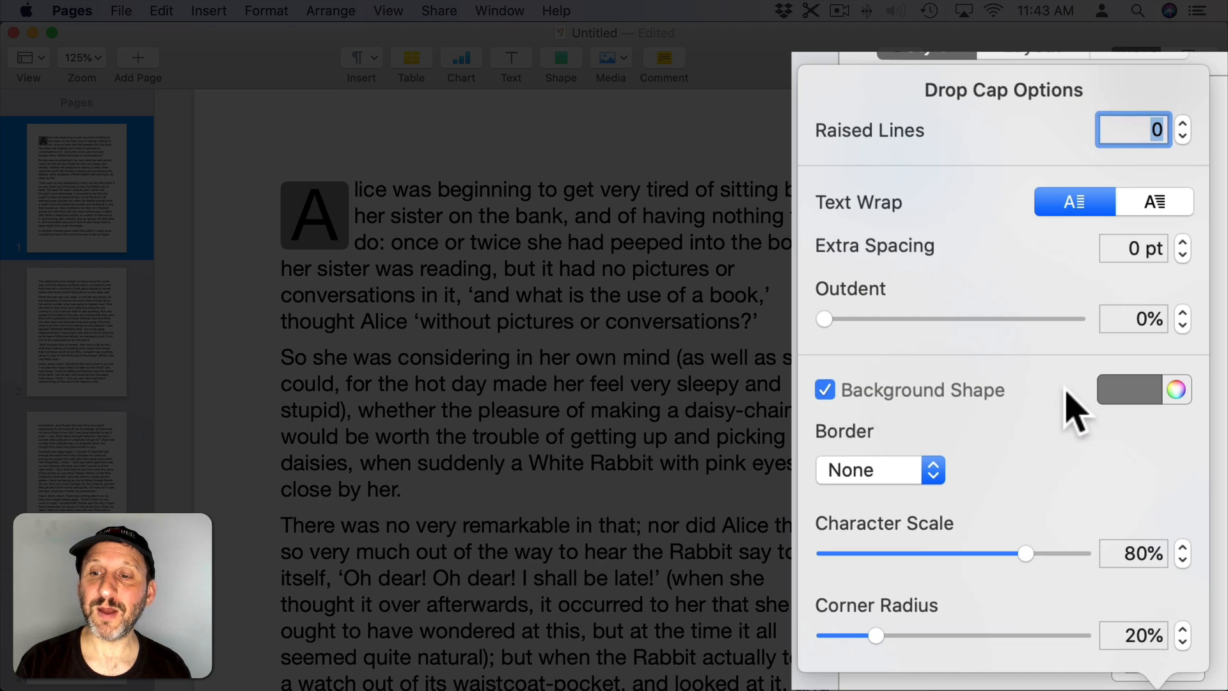
left_click(1131, 389)
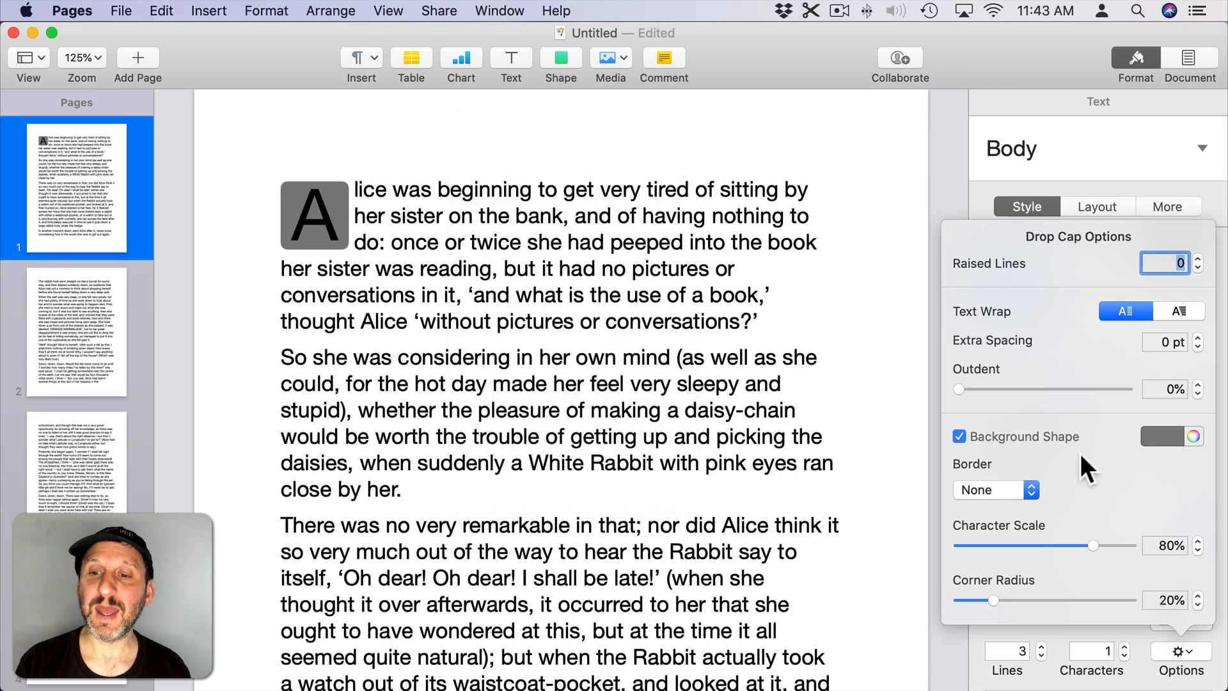
left_click(995, 489)
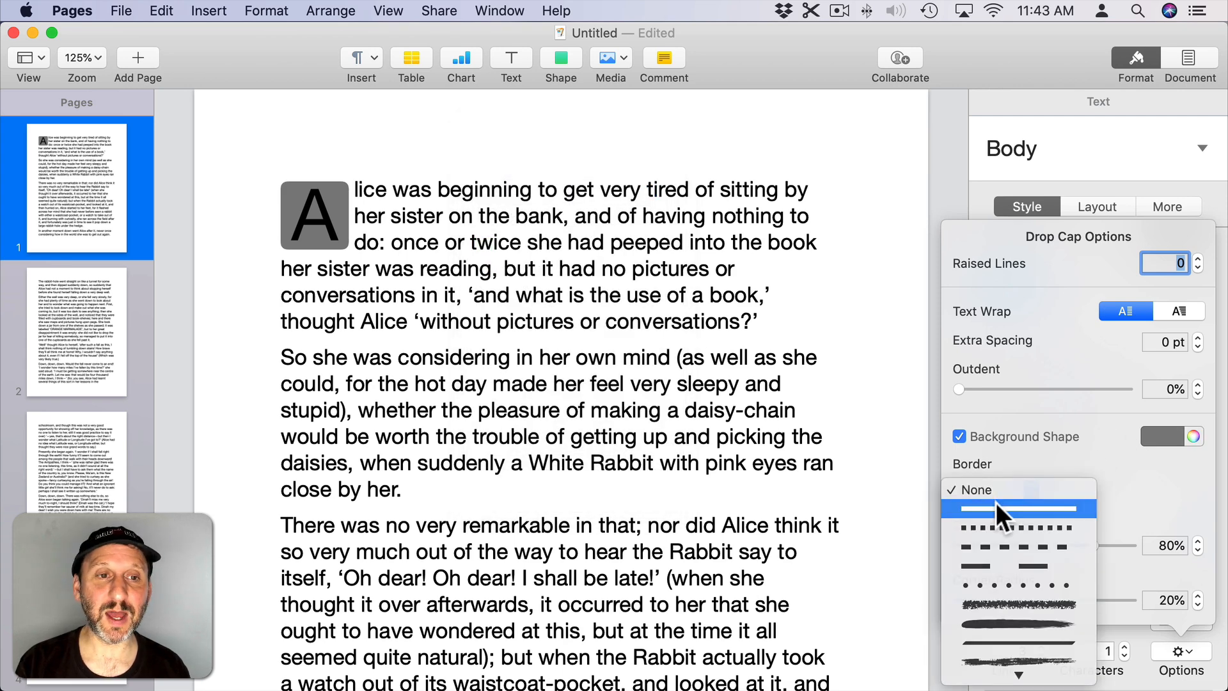
left_click(1019, 509)
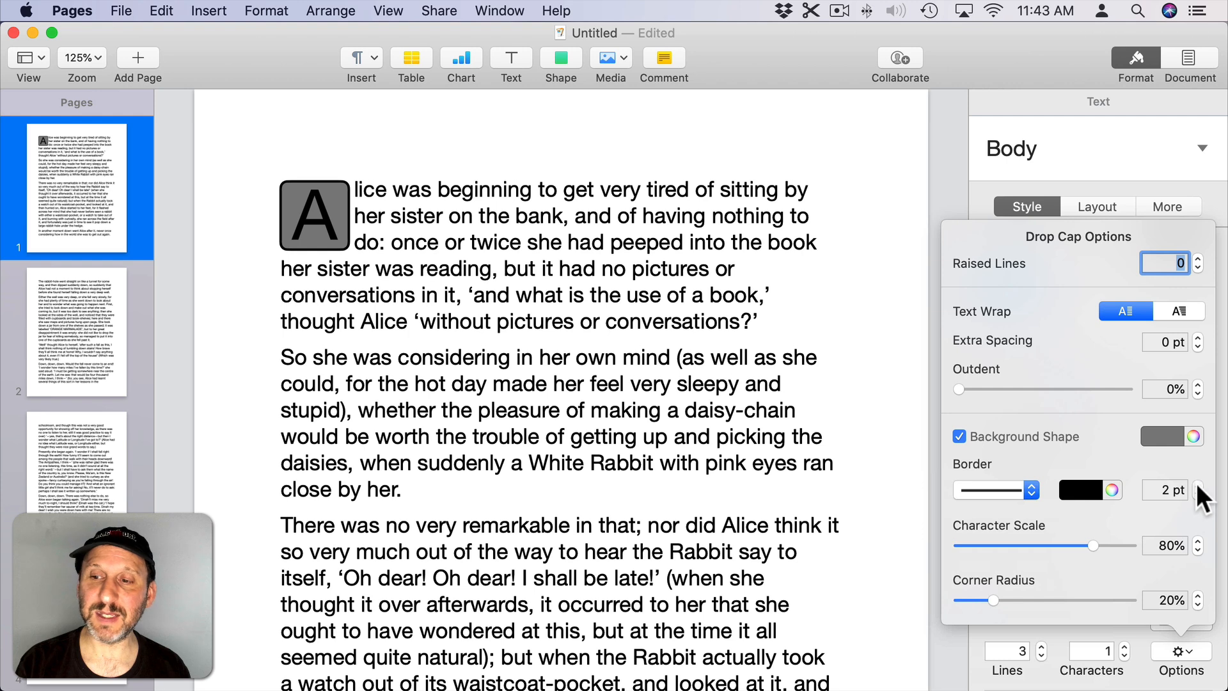
left_click(1081, 489)
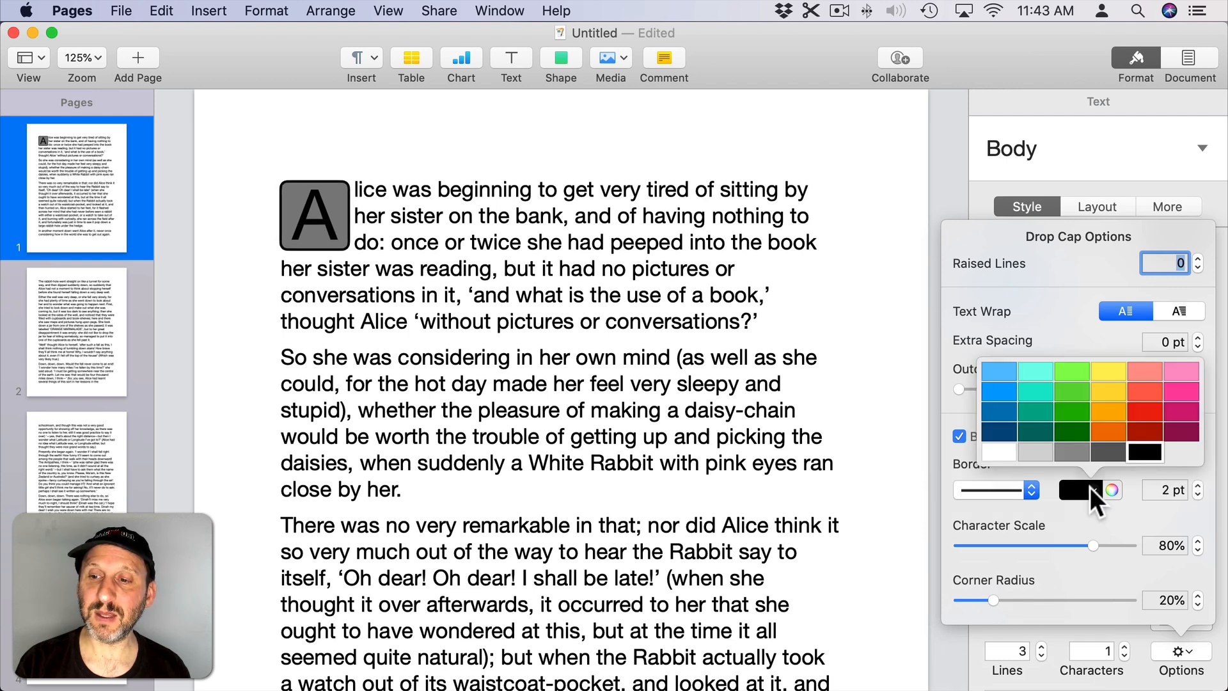
left_click(992, 489)
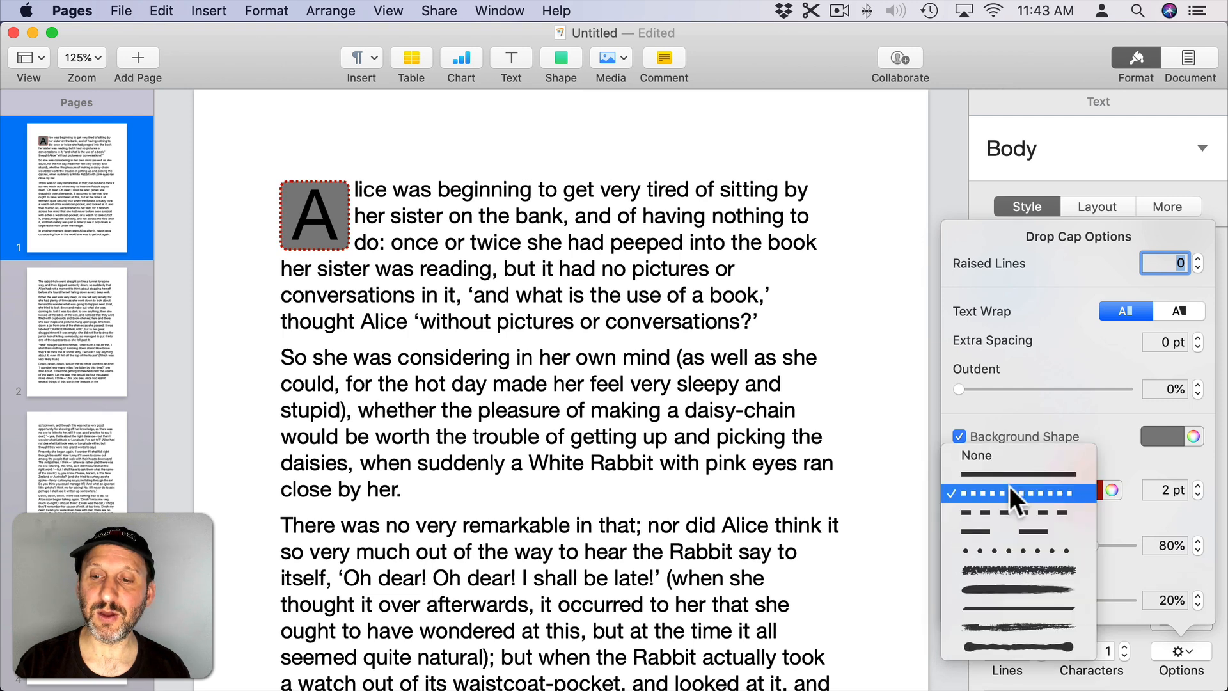
left_click(1010, 491)
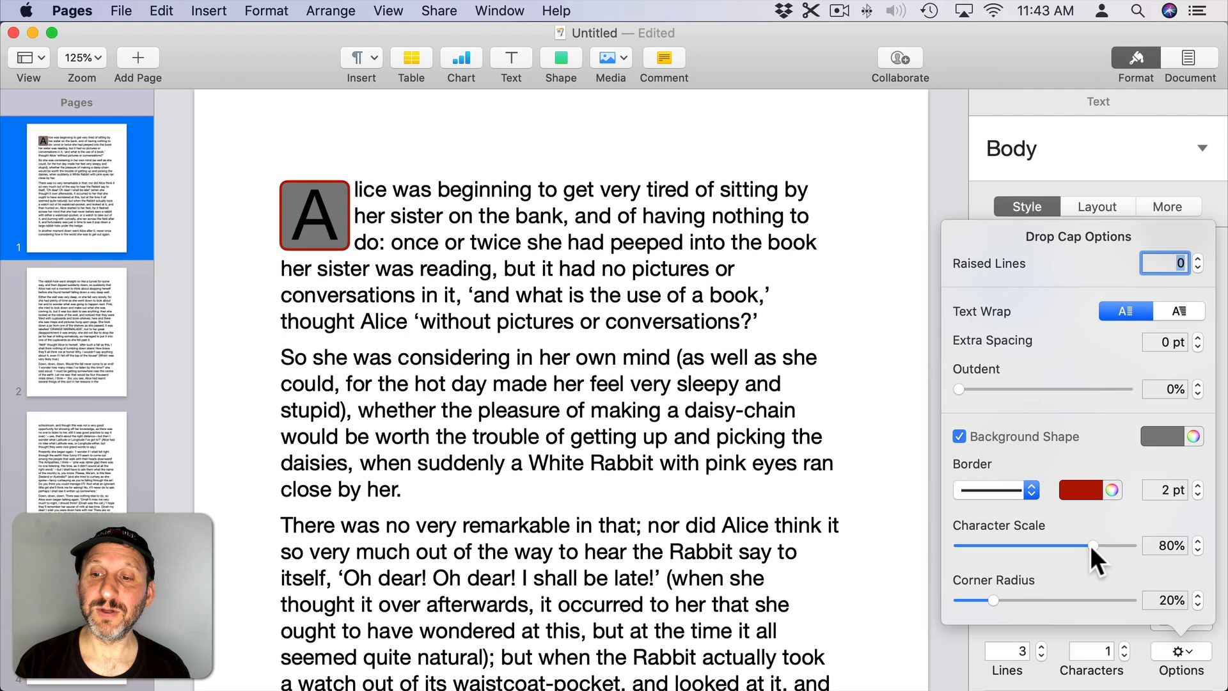
mouse_move(1094, 548)
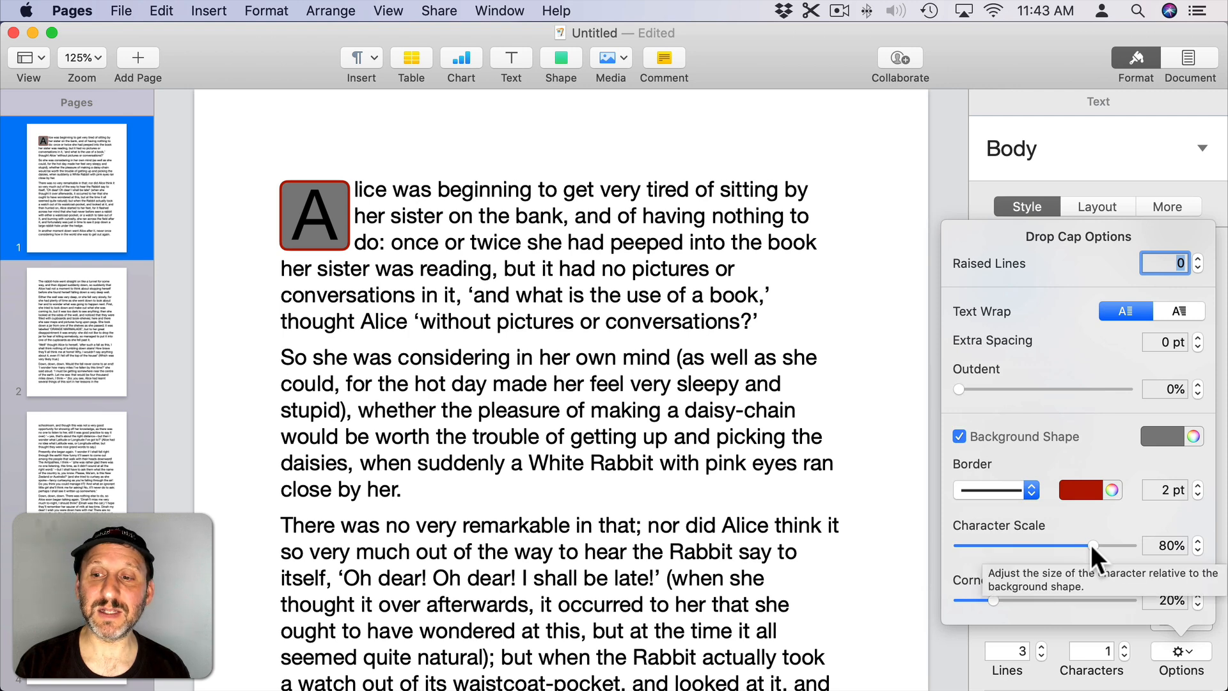
Set the drop cap Character Scale to about 77%.
left_click_drag(1093, 546, 1131, 546)
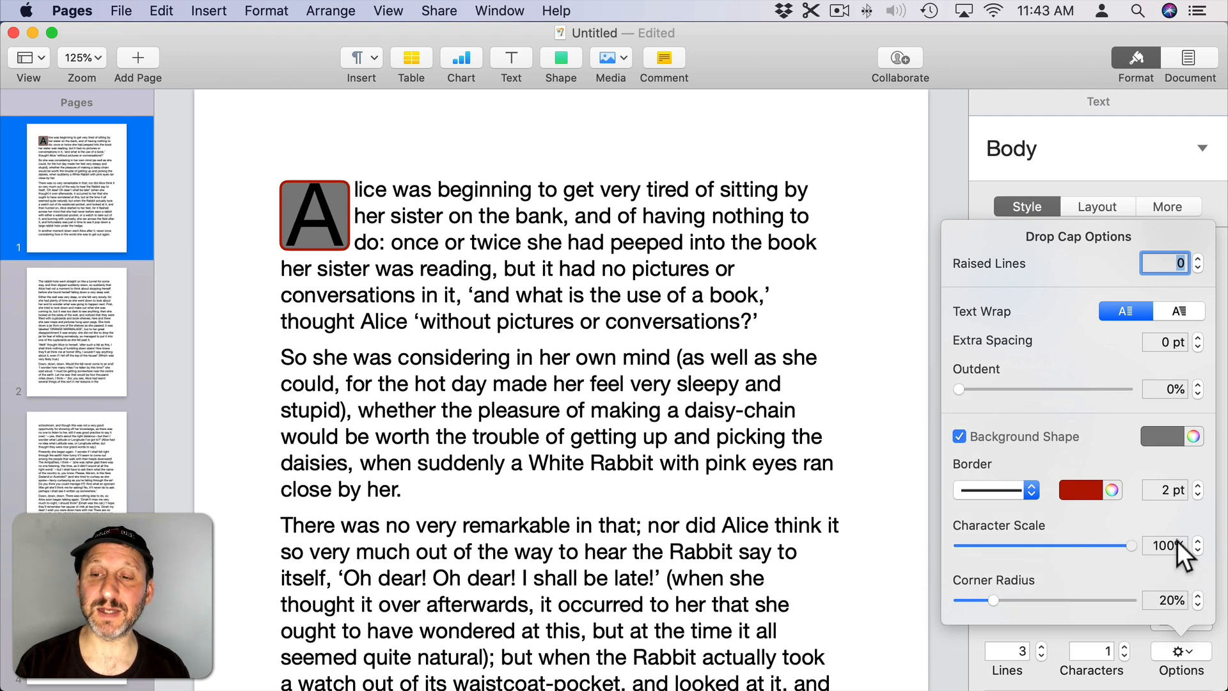
left_click_drag(1132, 544, 959, 545)
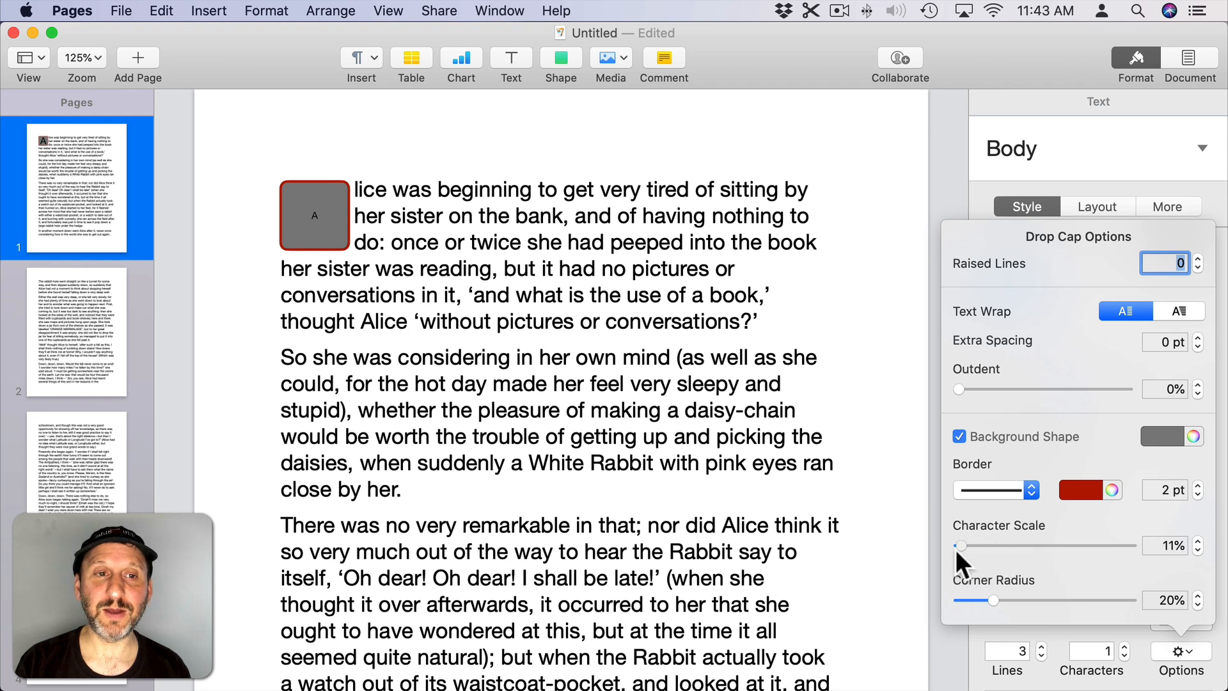
left_click_drag(961, 545, 1089, 545)
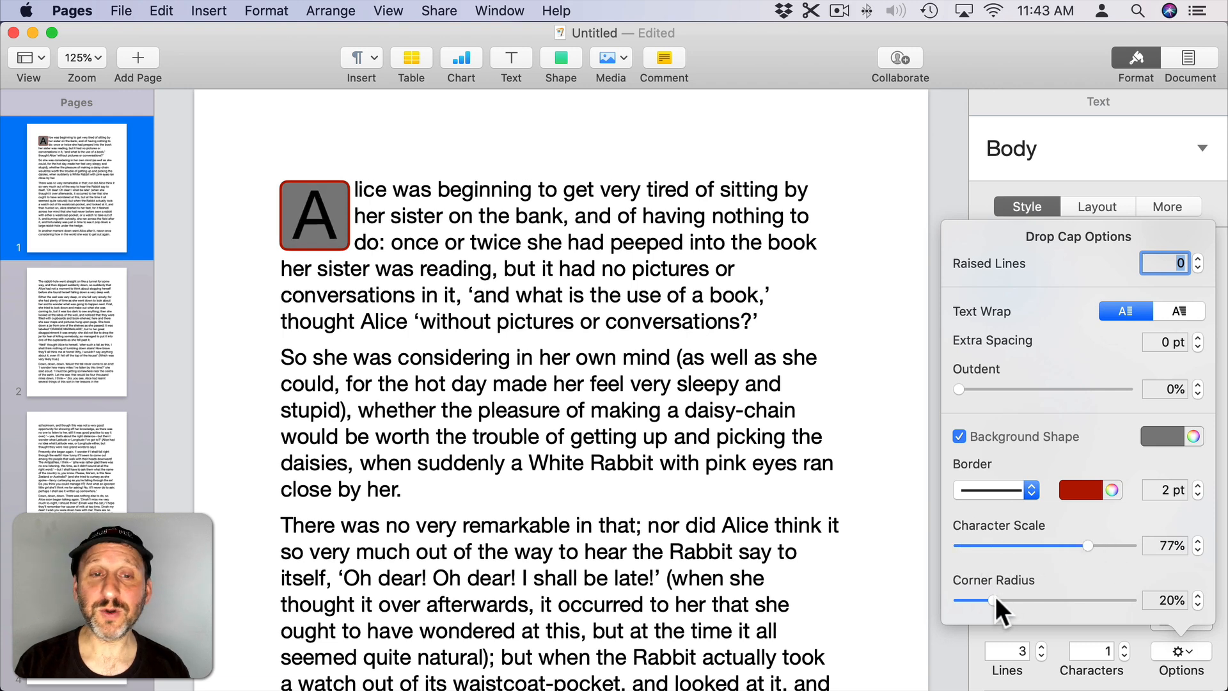
Set the drop cap shape's Corner Radius to about 72%.
left_click_drag(1002, 600, 957, 600)
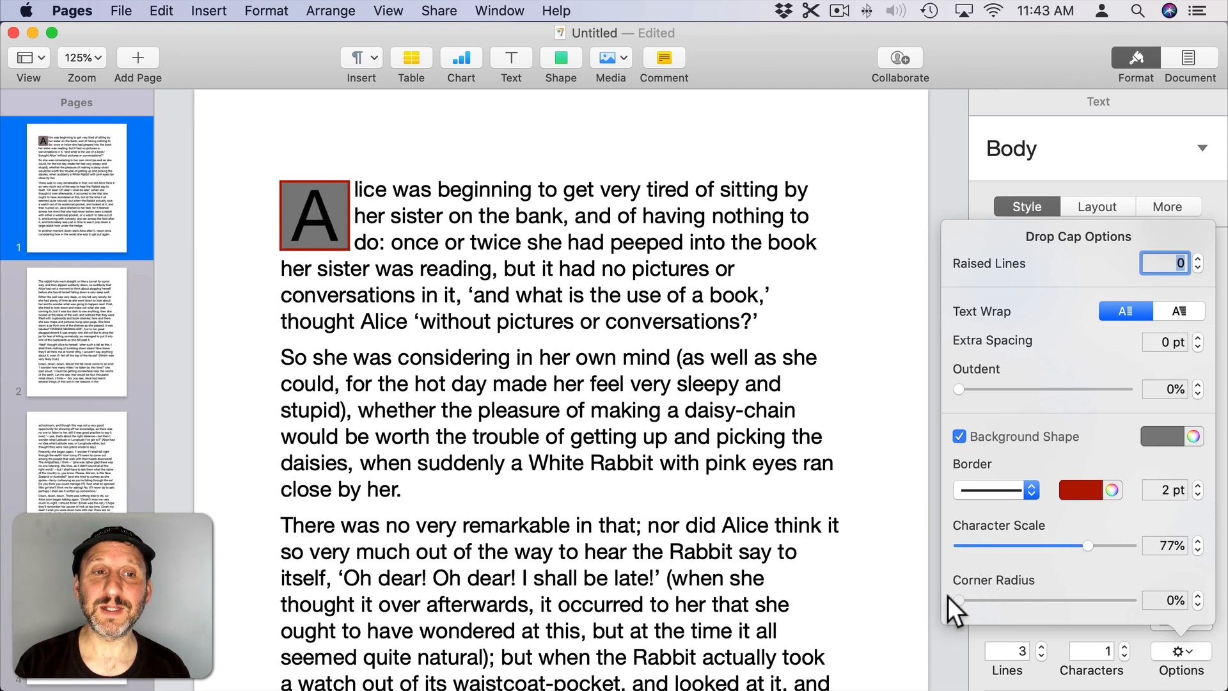
mouse_move(963, 611)
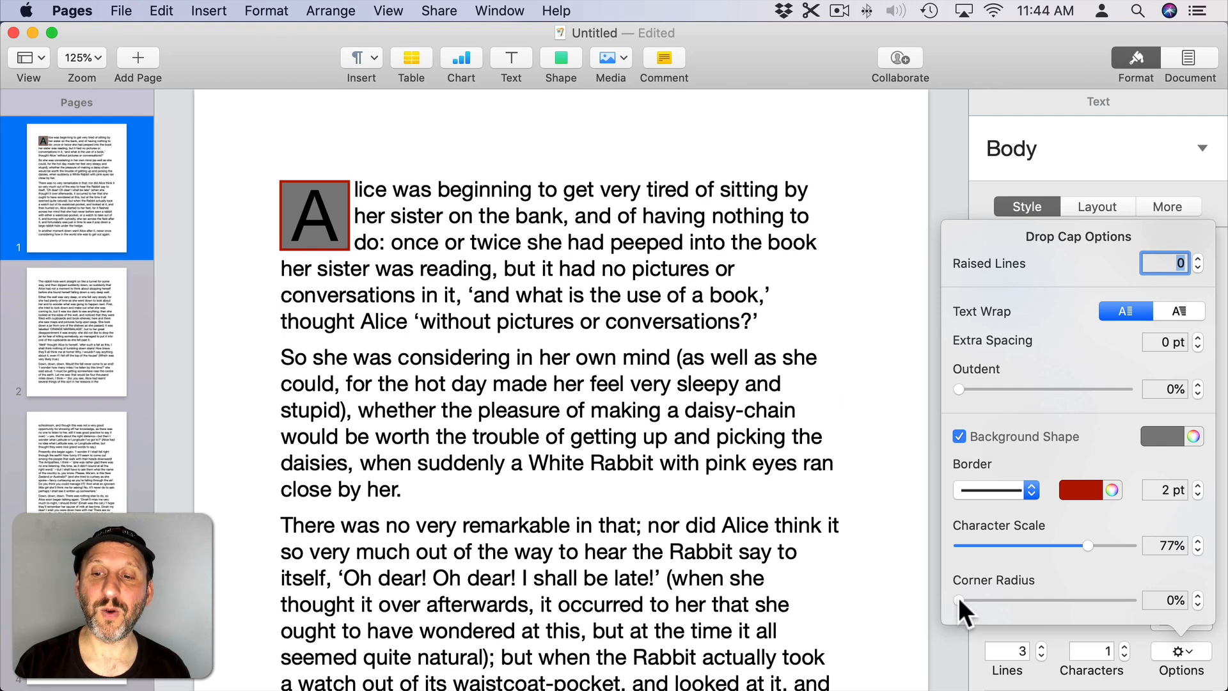
left_click_drag(959, 600, 1131, 600)
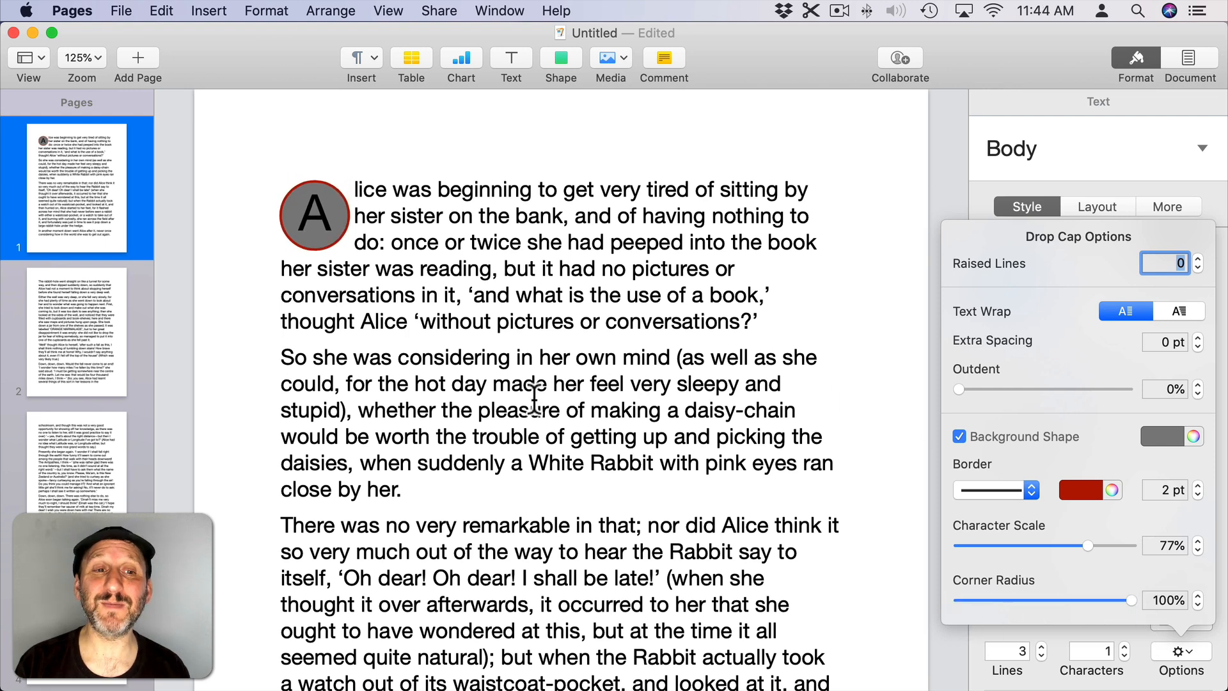
left_click_drag(1134, 600, 1124, 600)
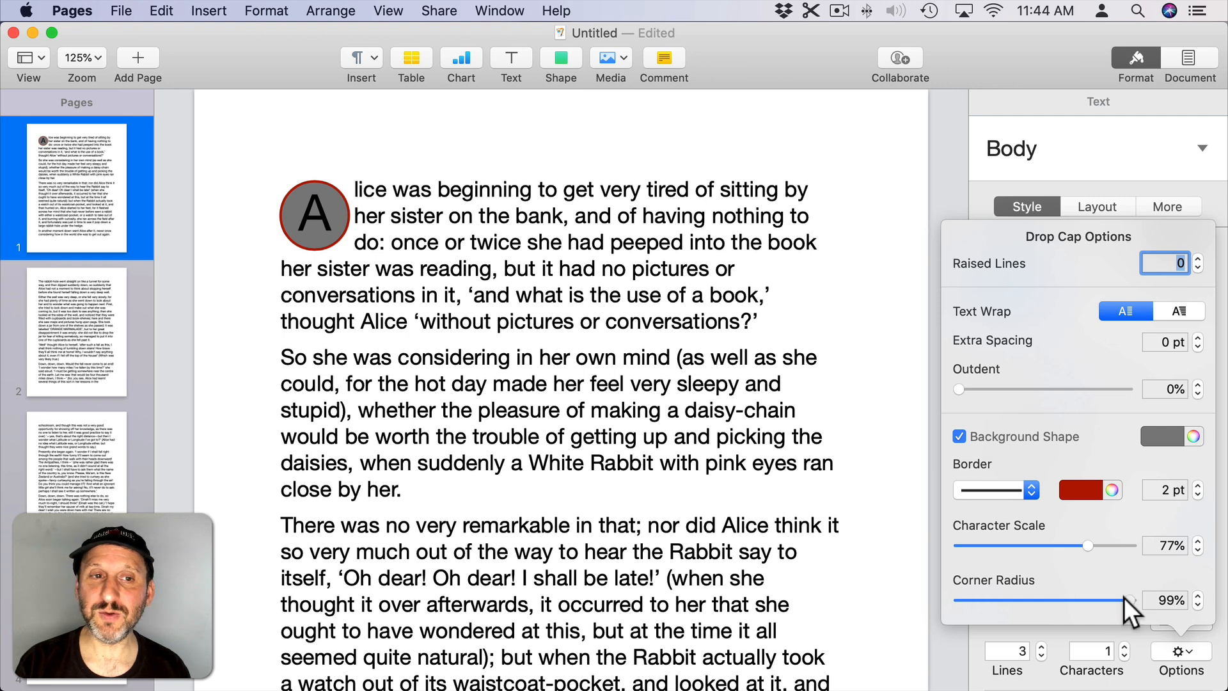
left_click_drag(1126, 600, 1097, 600)
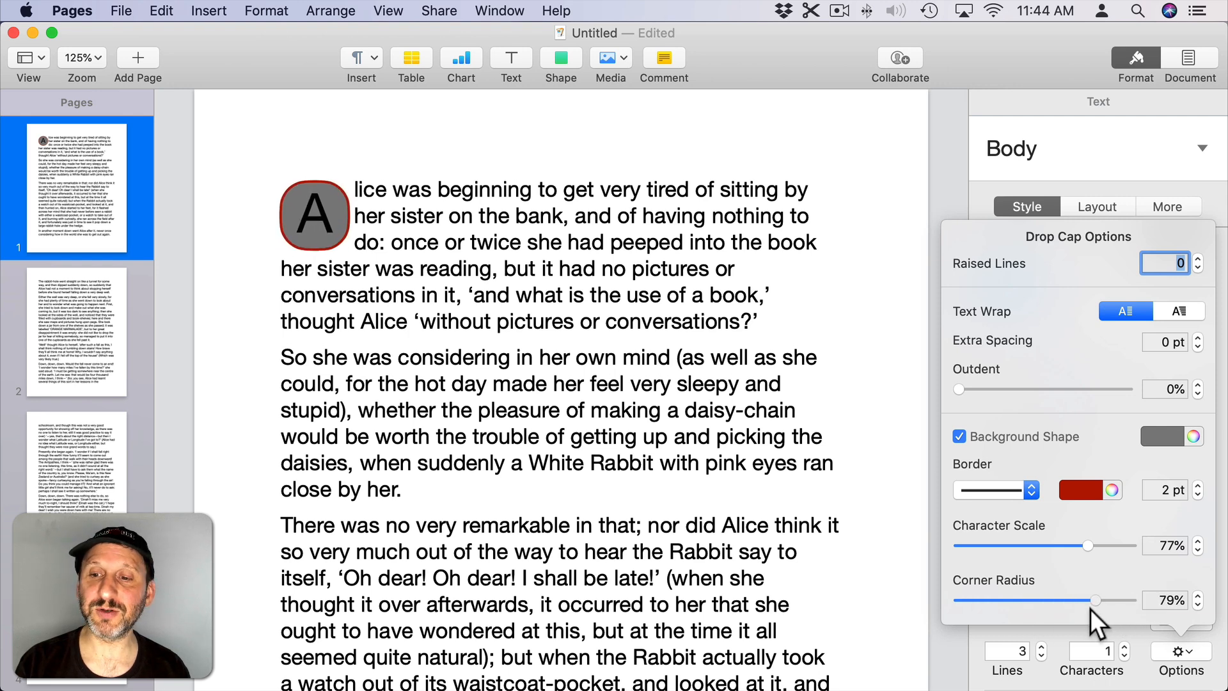
left_click_drag(1100, 600, 1081, 600)
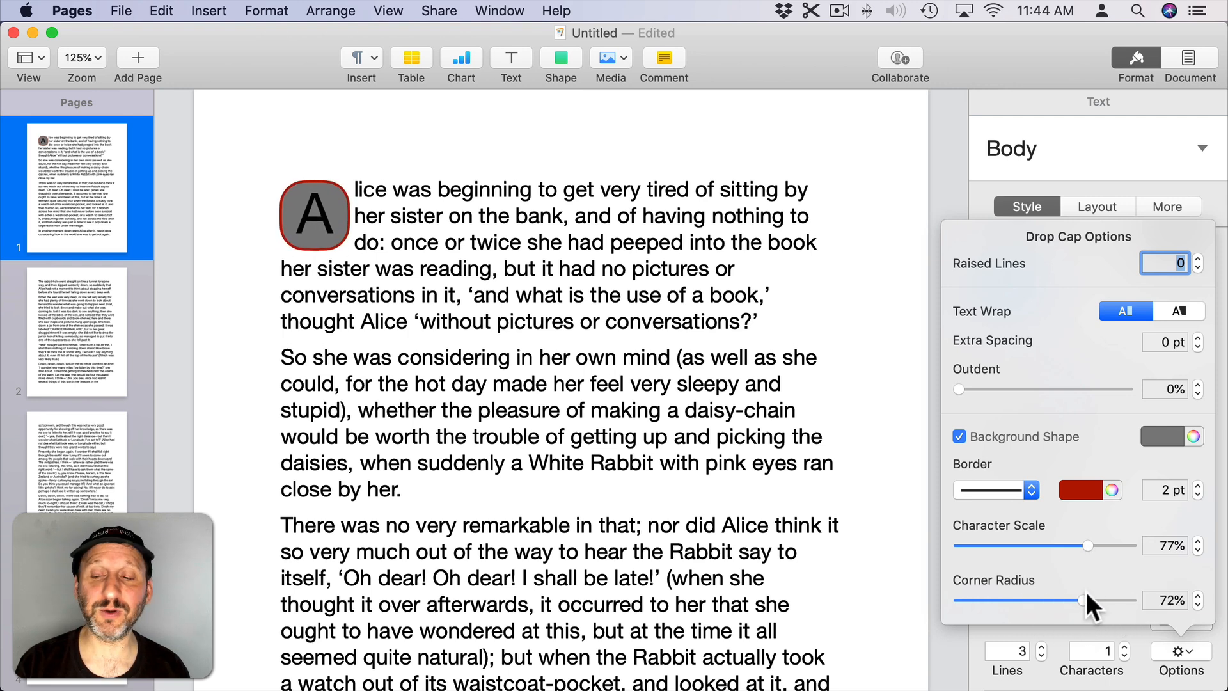
left_click_drag(1085, 600, 1050, 600)
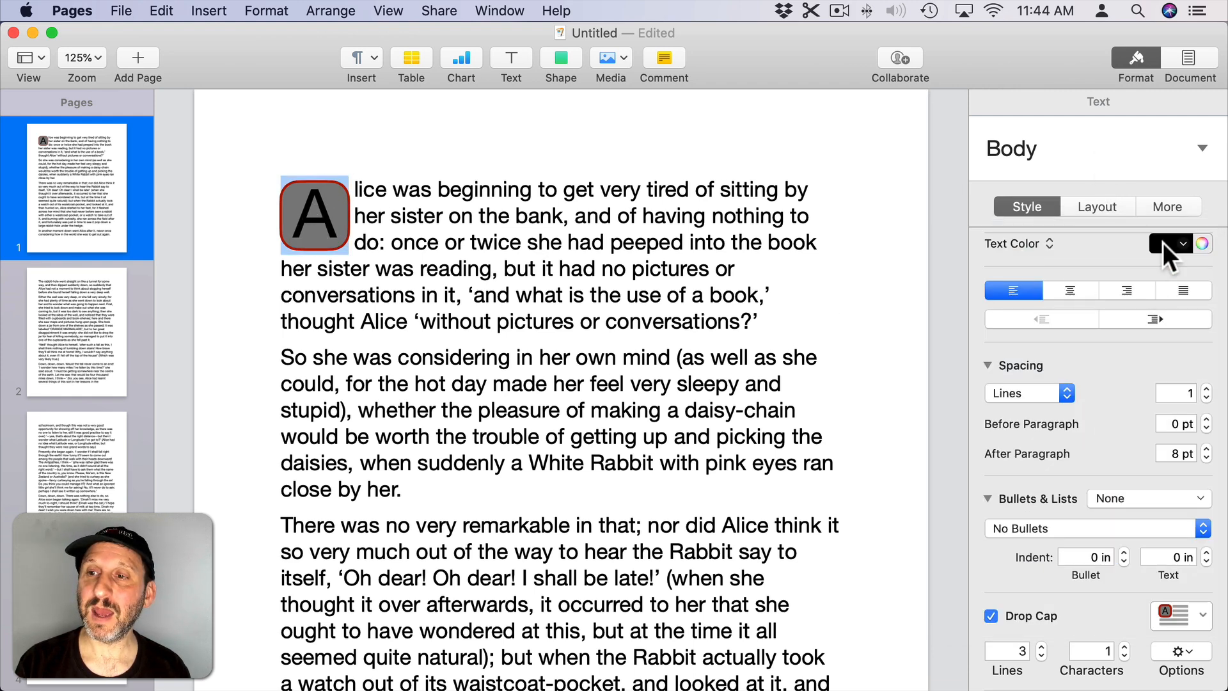
Make the A red Lucida Calligraphy Italic on a black circle with a 4 pt border.
left_click(1166, 244)
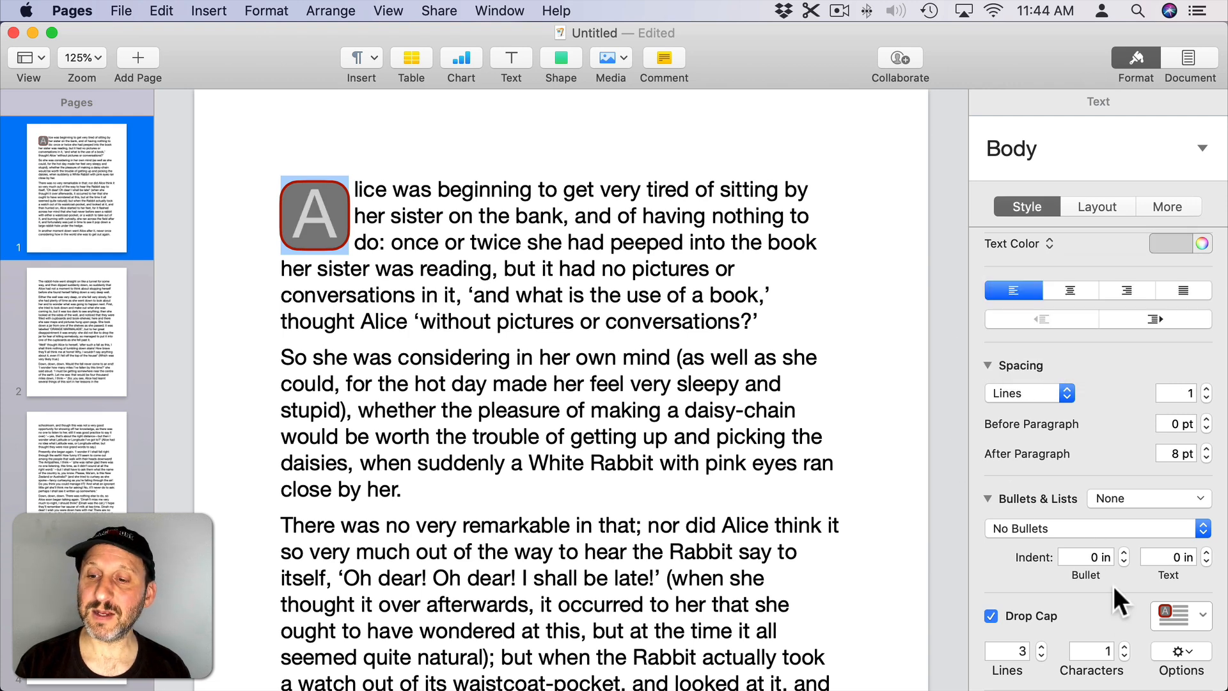
left_click(1175, 650)
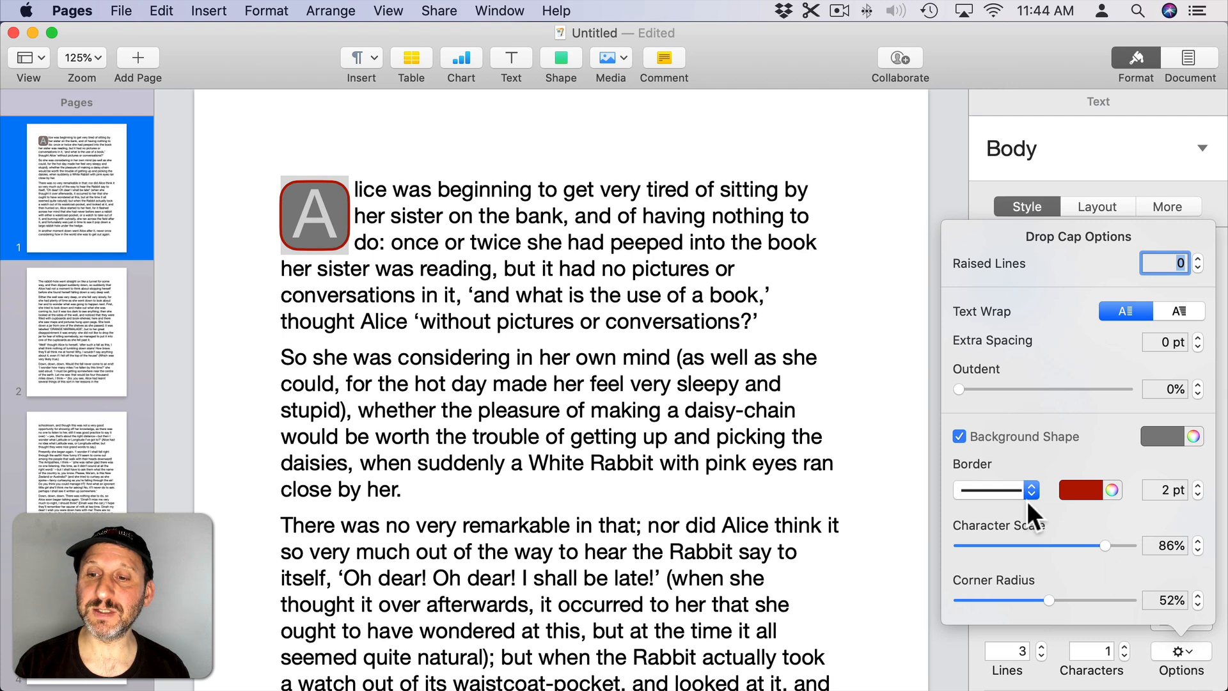
left_click(1166, 436)
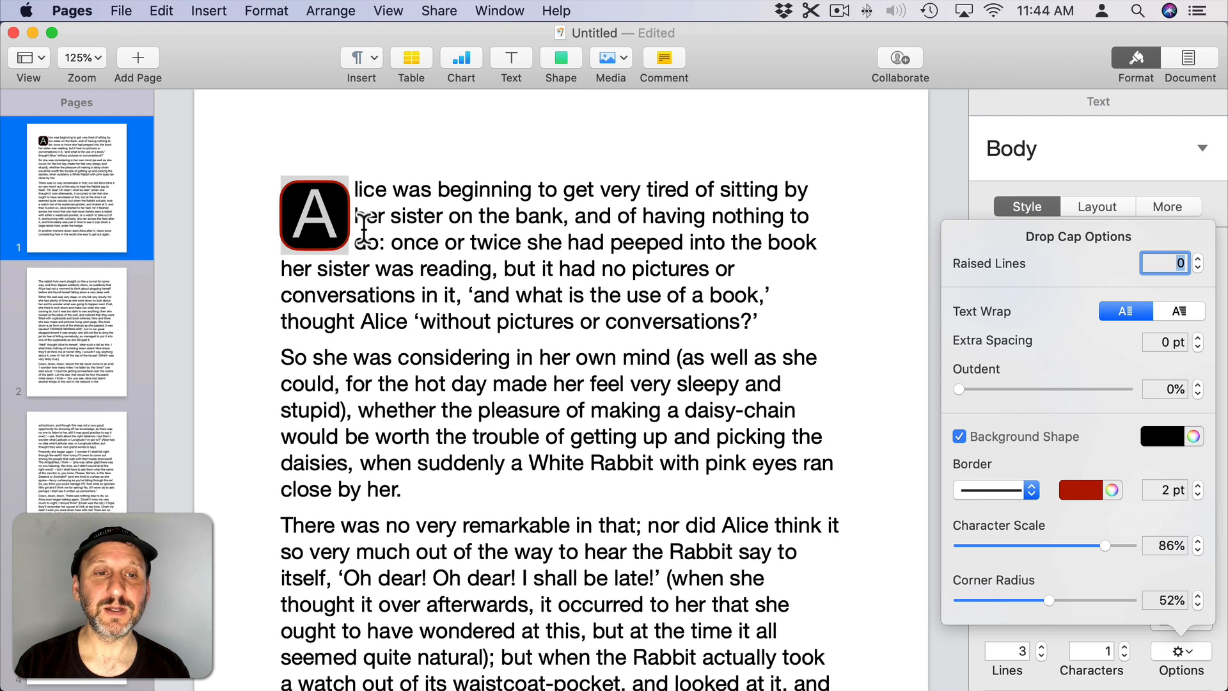
left_click_drag(1050, 599, 1136, 599)
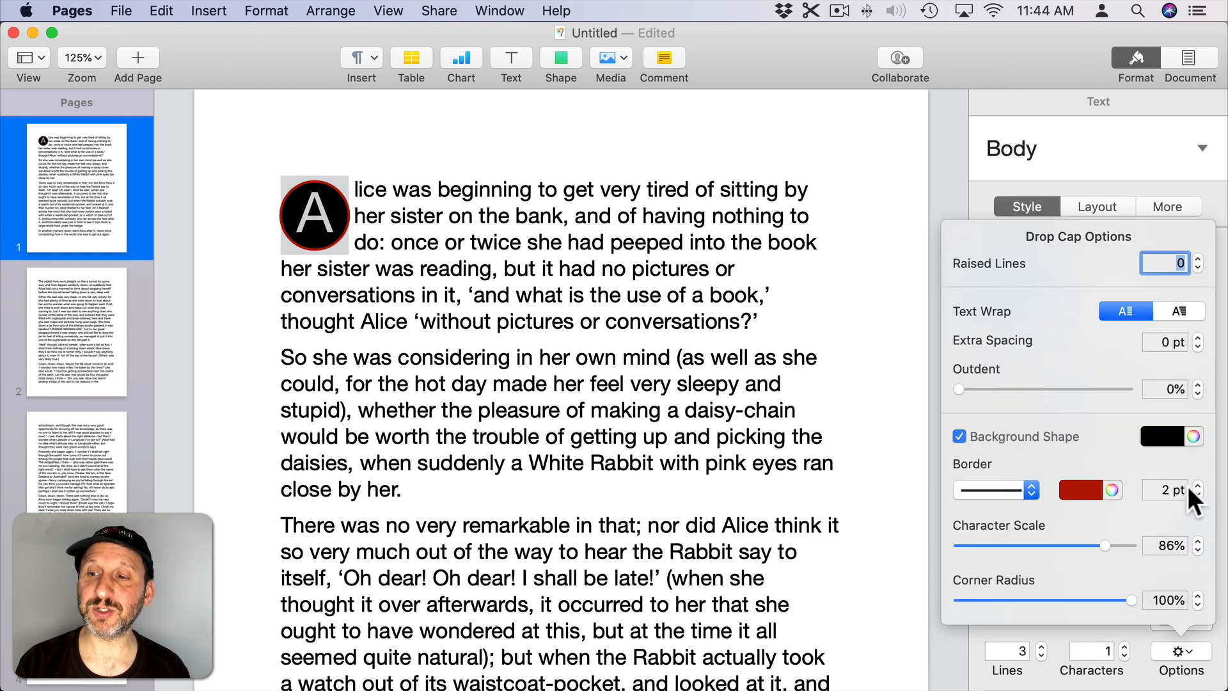
left_click(1214, 486)
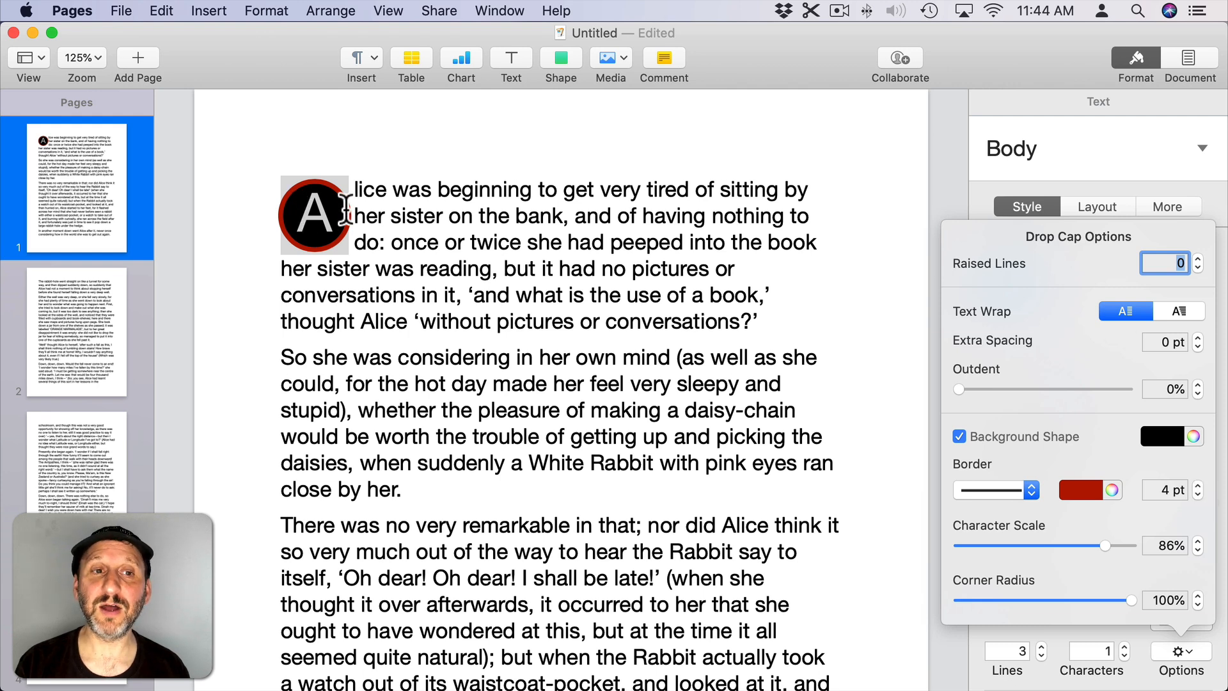
mouse_move(1057, 204)
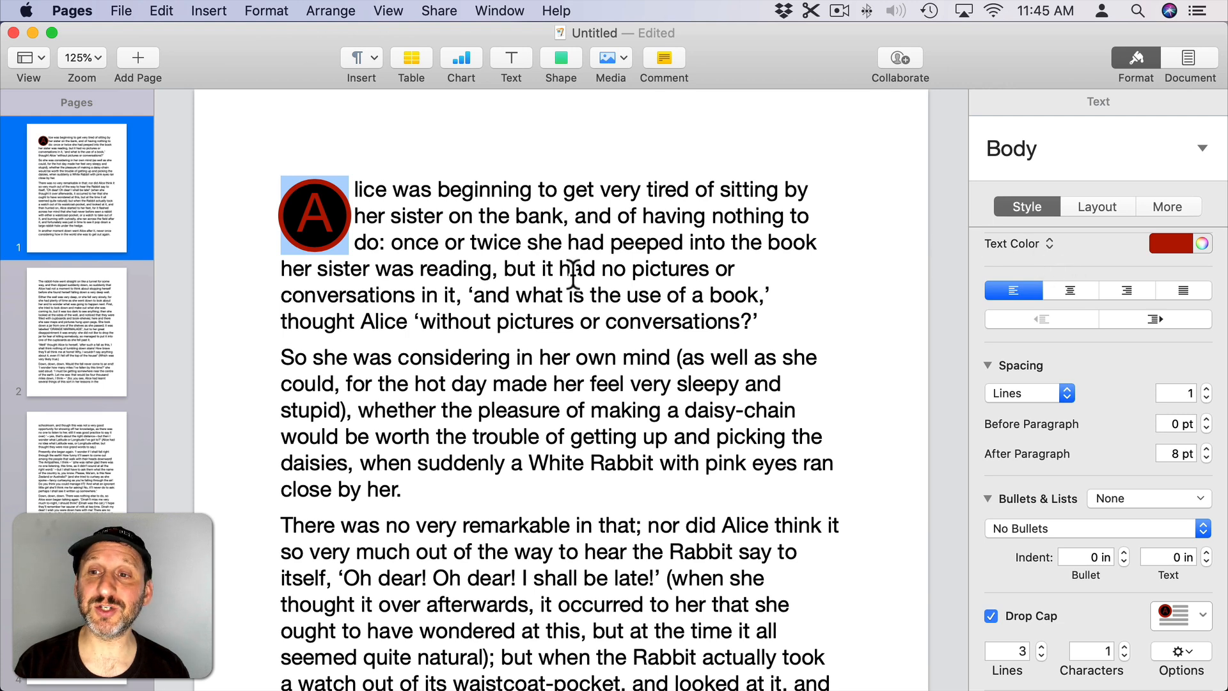
mouse_move(821, 251)
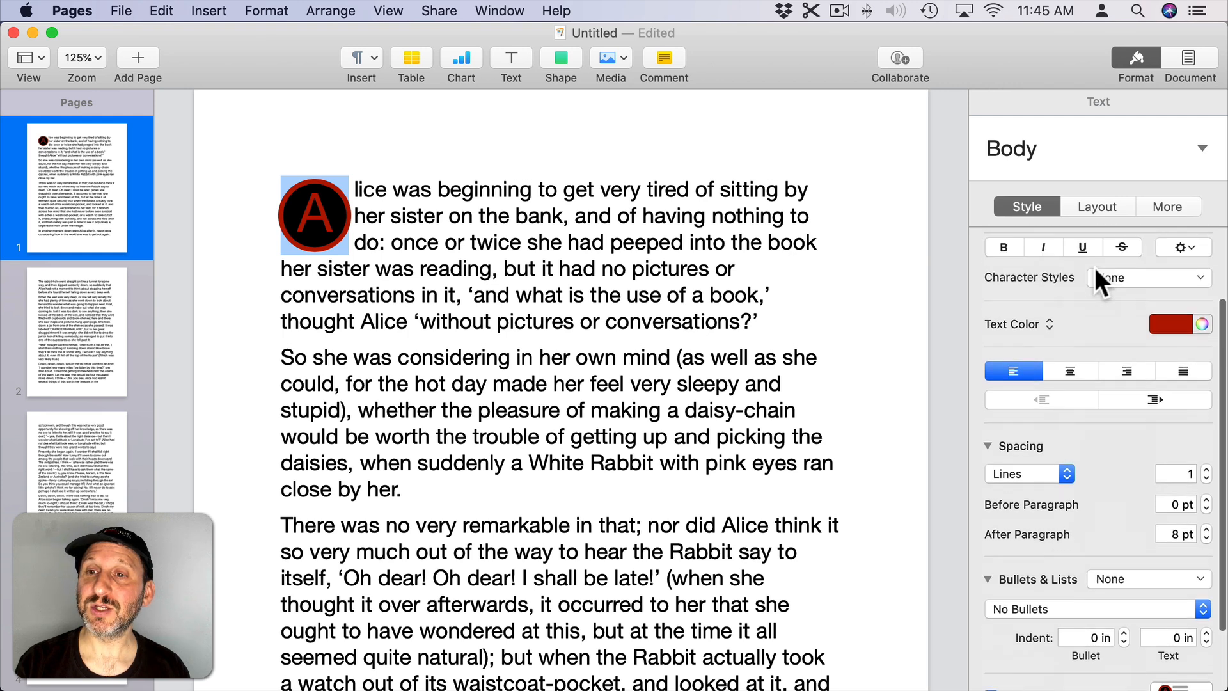
left_click(1097, 277)
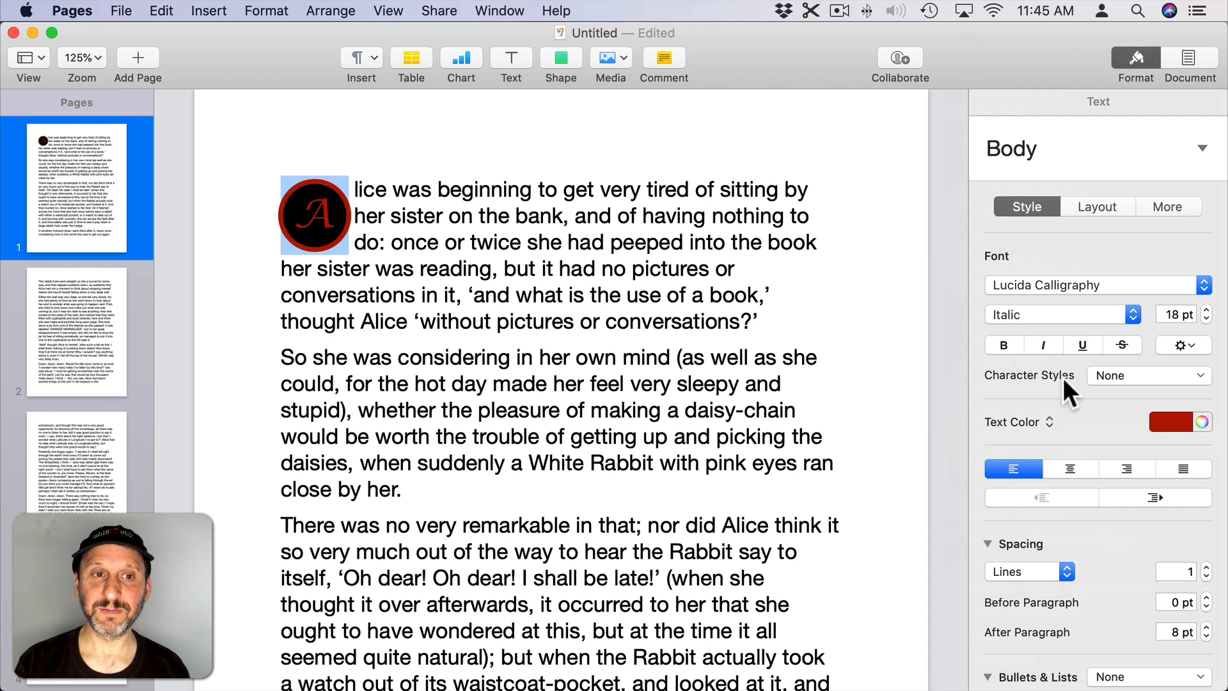
Add the current red-circle calligraphic drop cap as a new Drop Cap style.
scroll("down", 3)
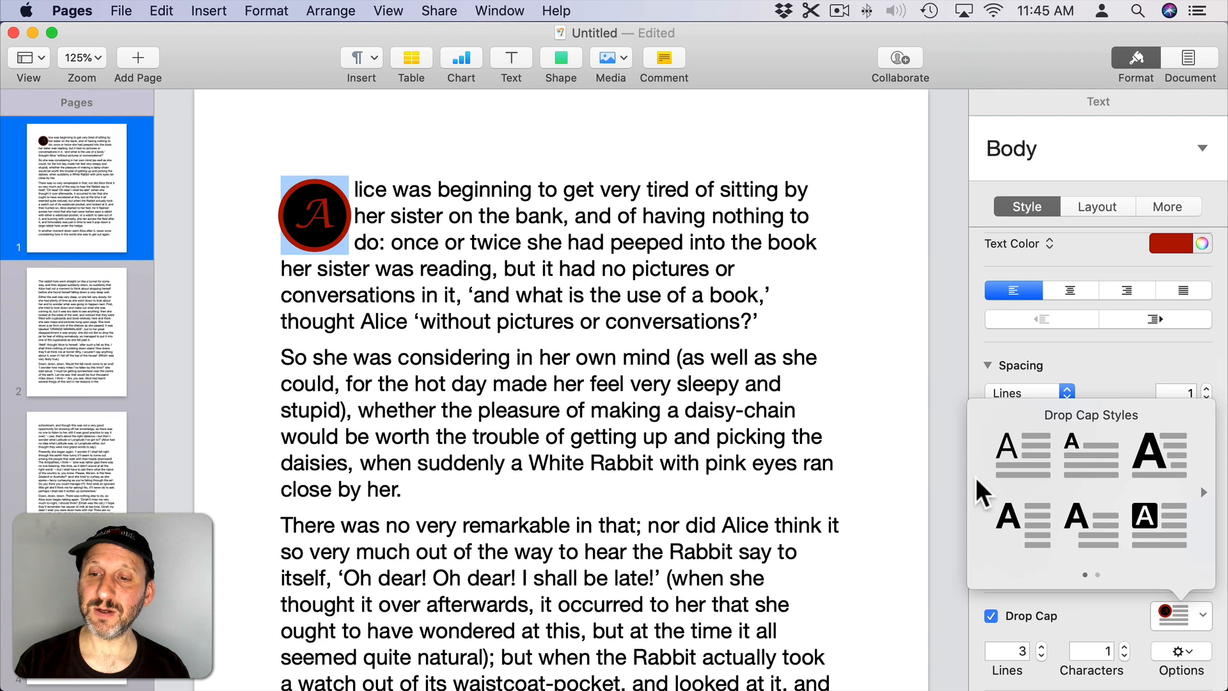
mouse_move(1033, 533)
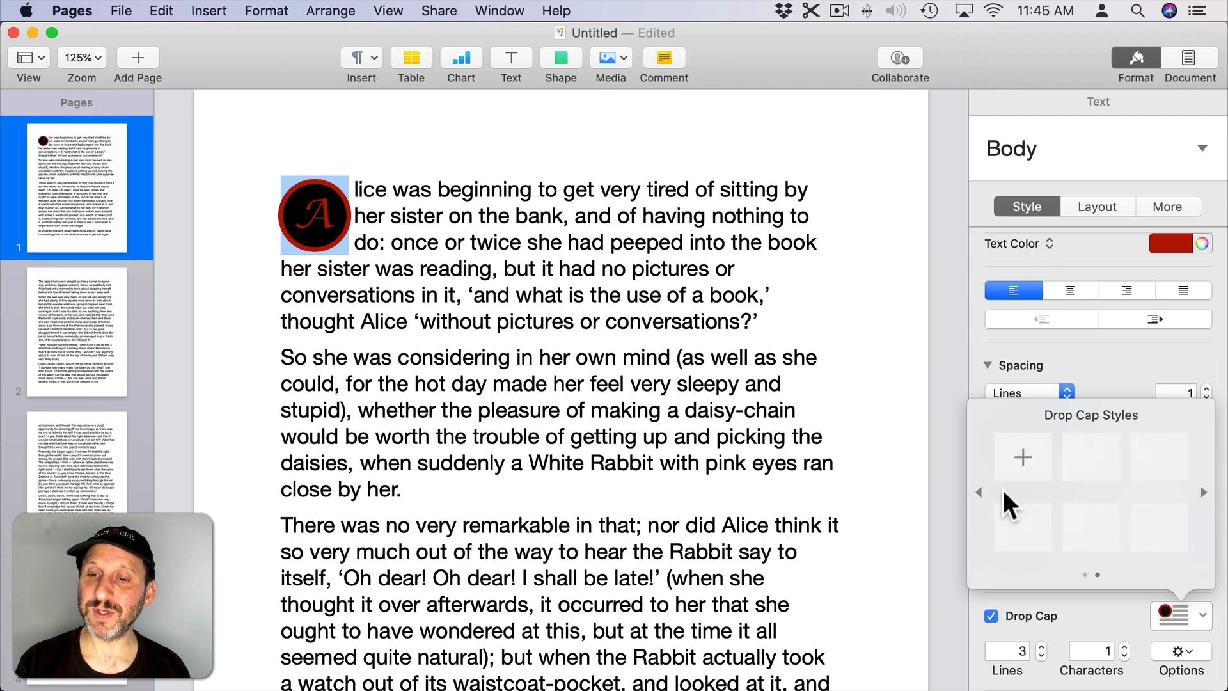
mouse_move(1065, 435)
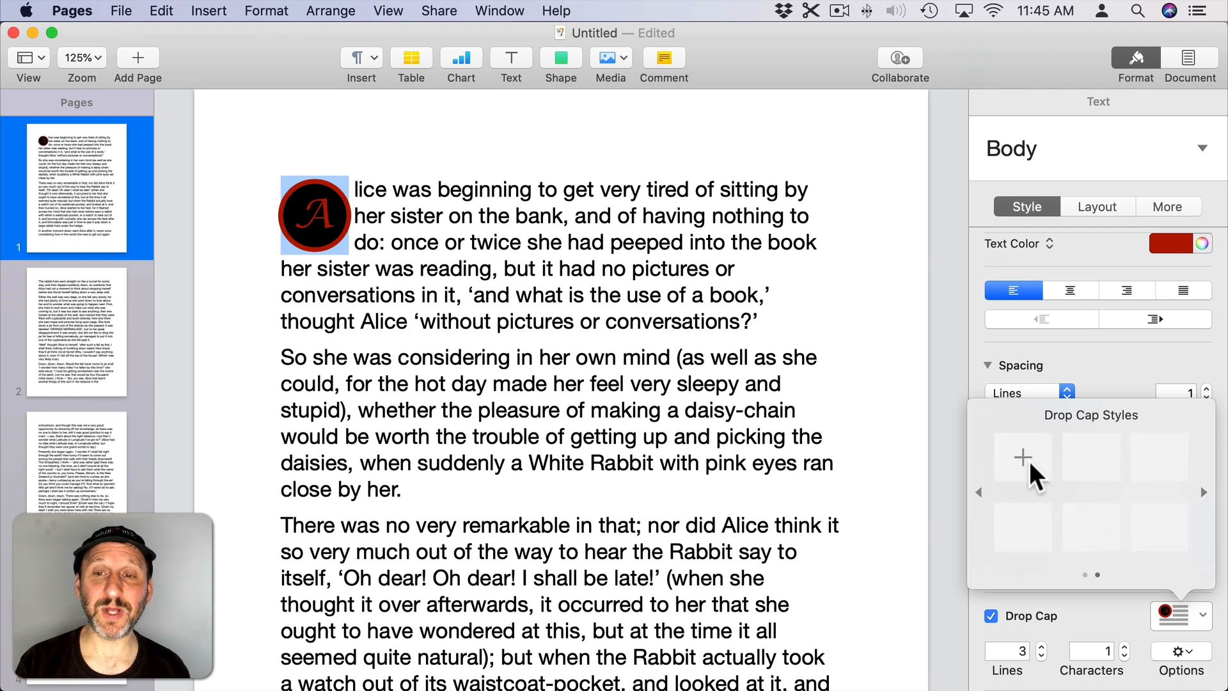
left_click(1022, 458)
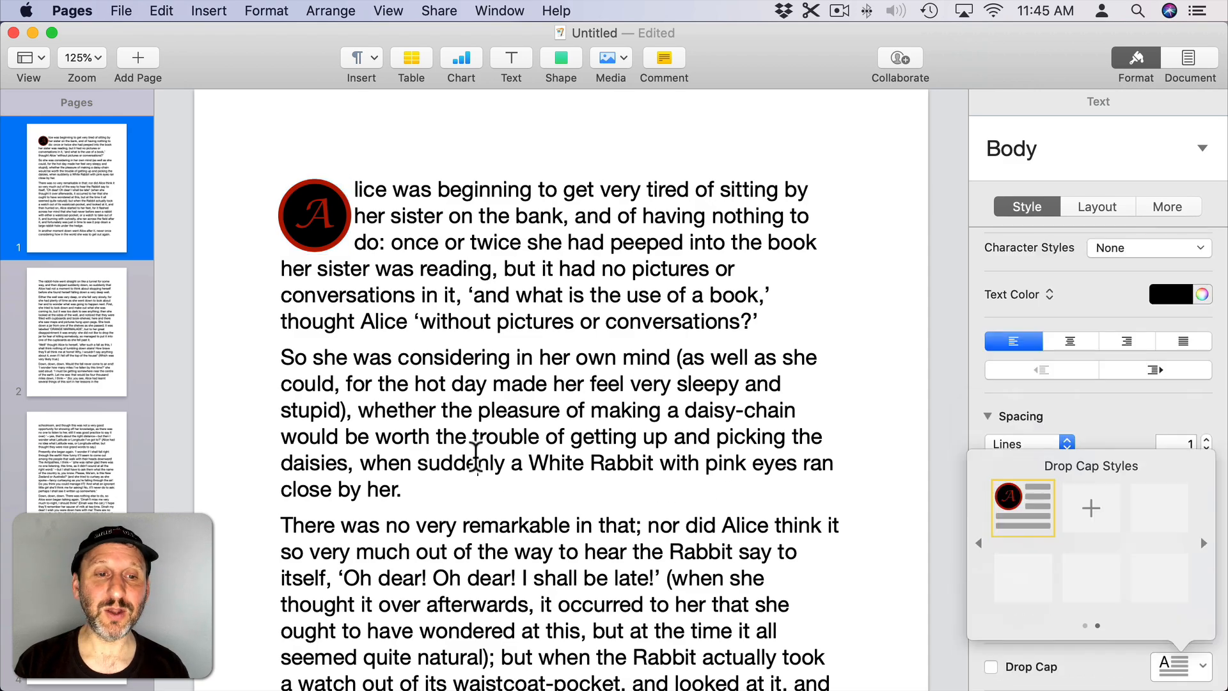
Apply the custom drop cap style to the 'Down, down, down' paragraph, creating a circled 'D'.
scroll("down", 3)
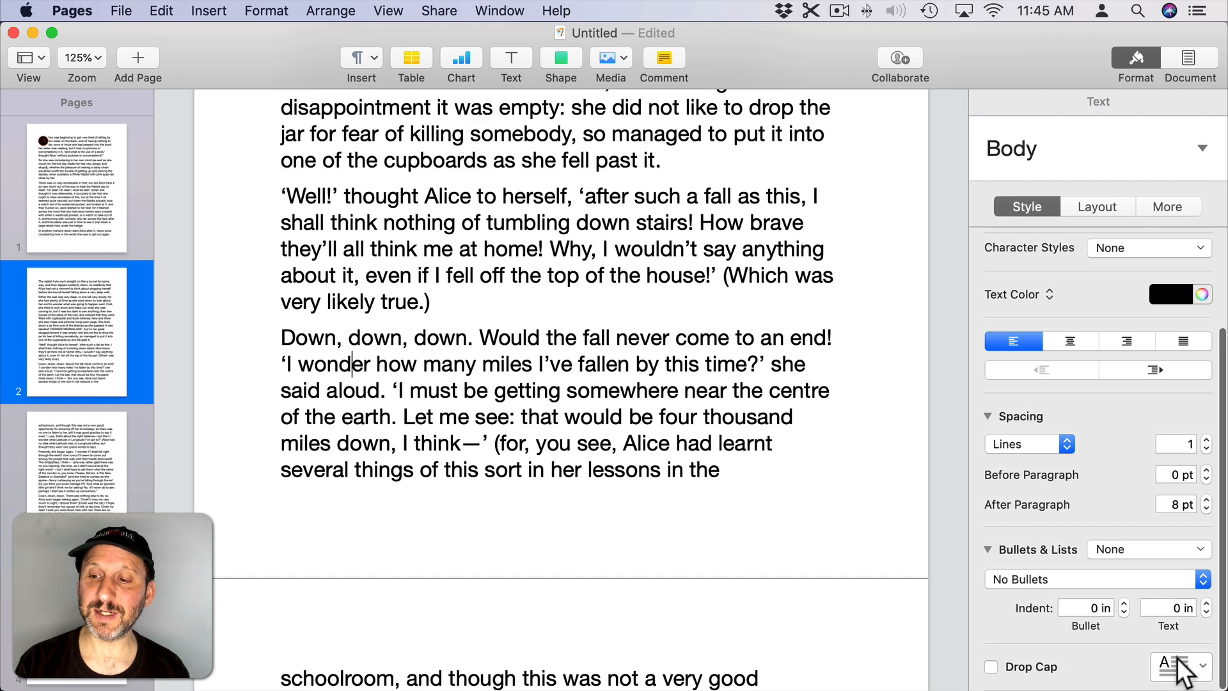
left_click(1174, 667)
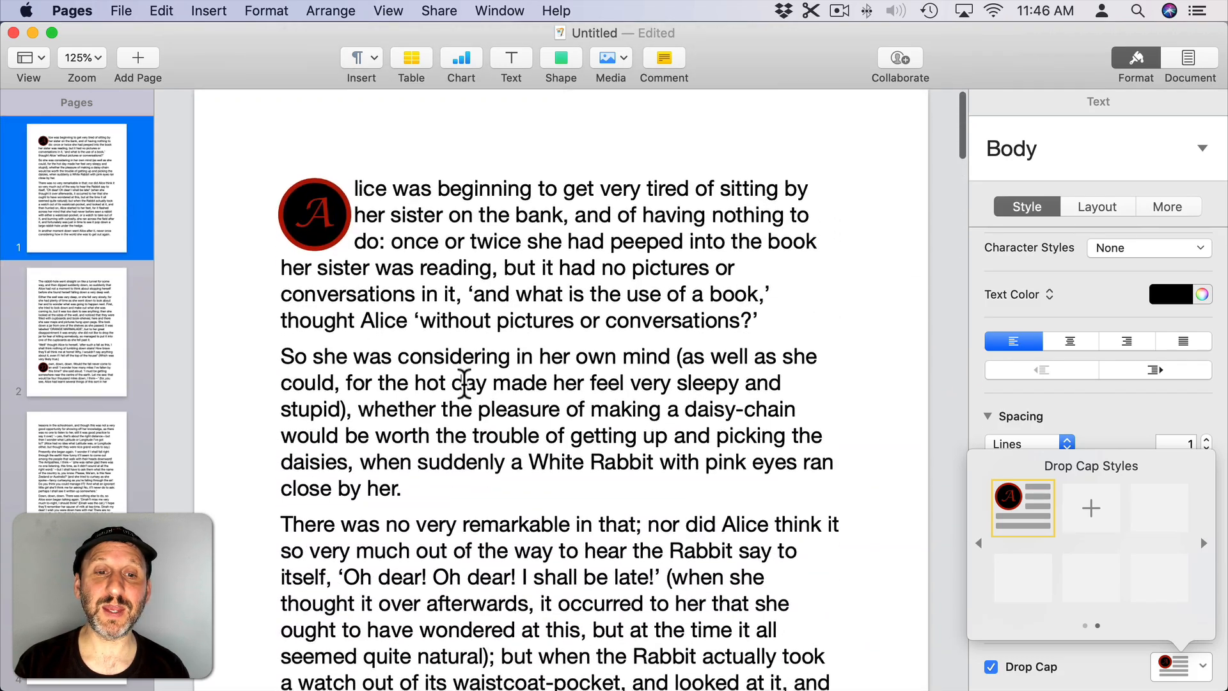
scroll("down", 3)
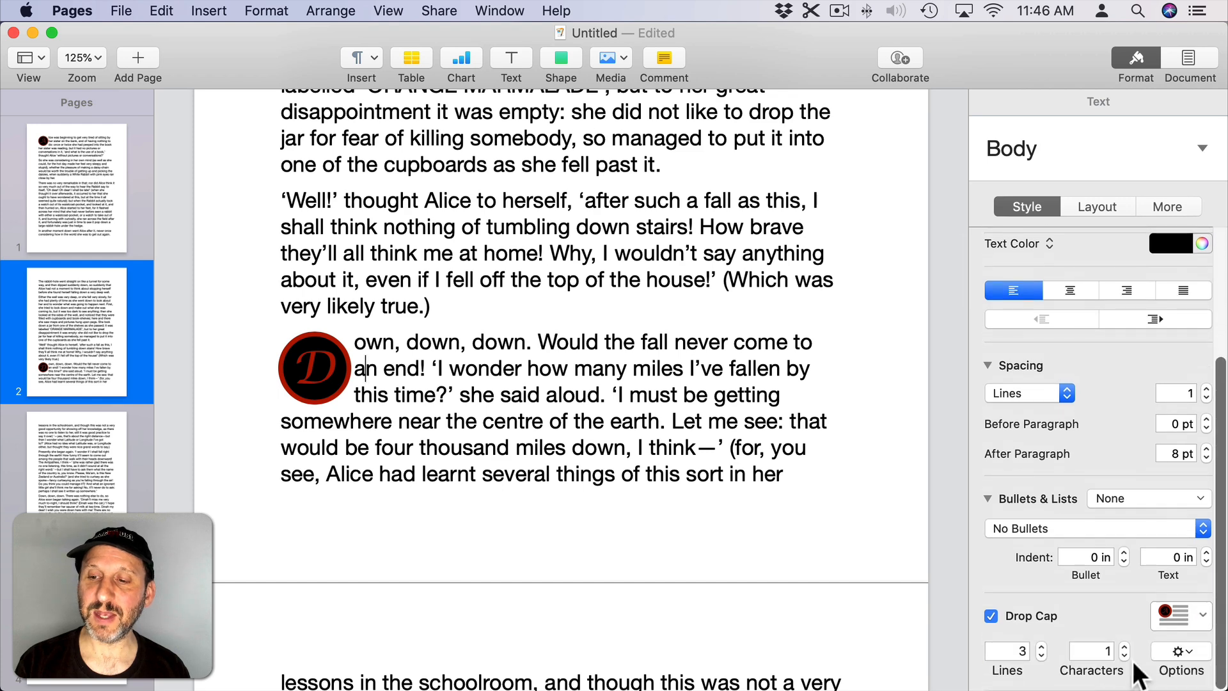
Remove the drop cap's black fill and redefine the custom style from the selection.
left_click(1173, 650)
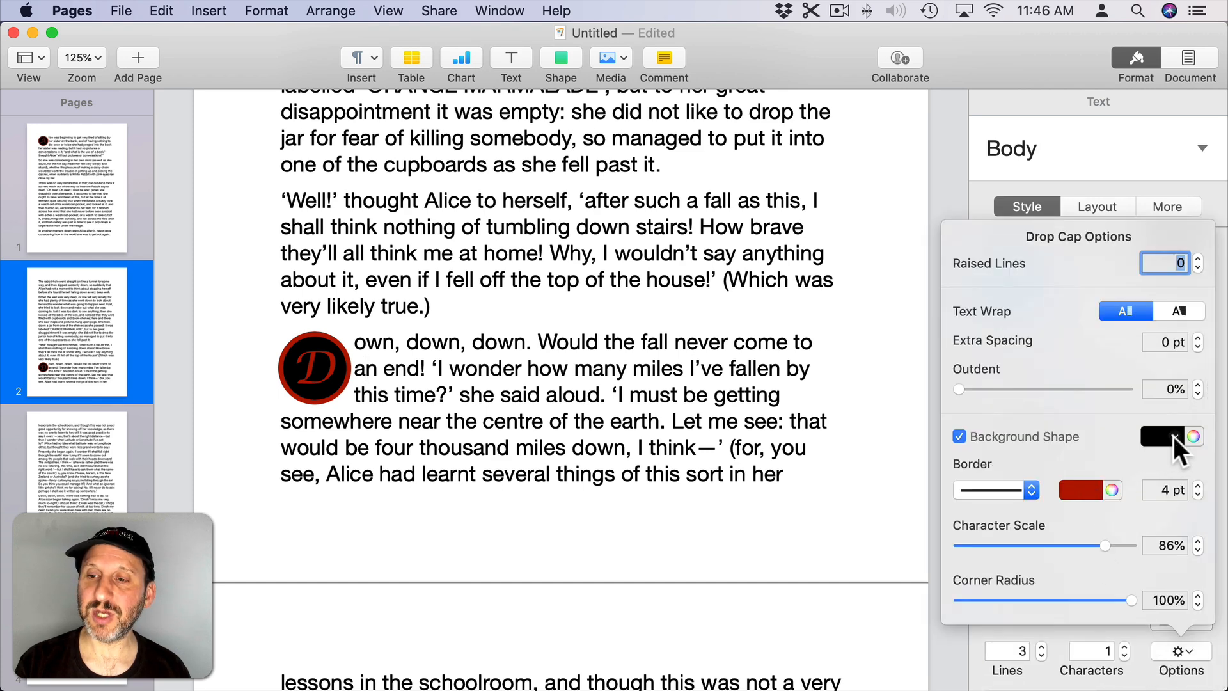
left_click(1167, 436)
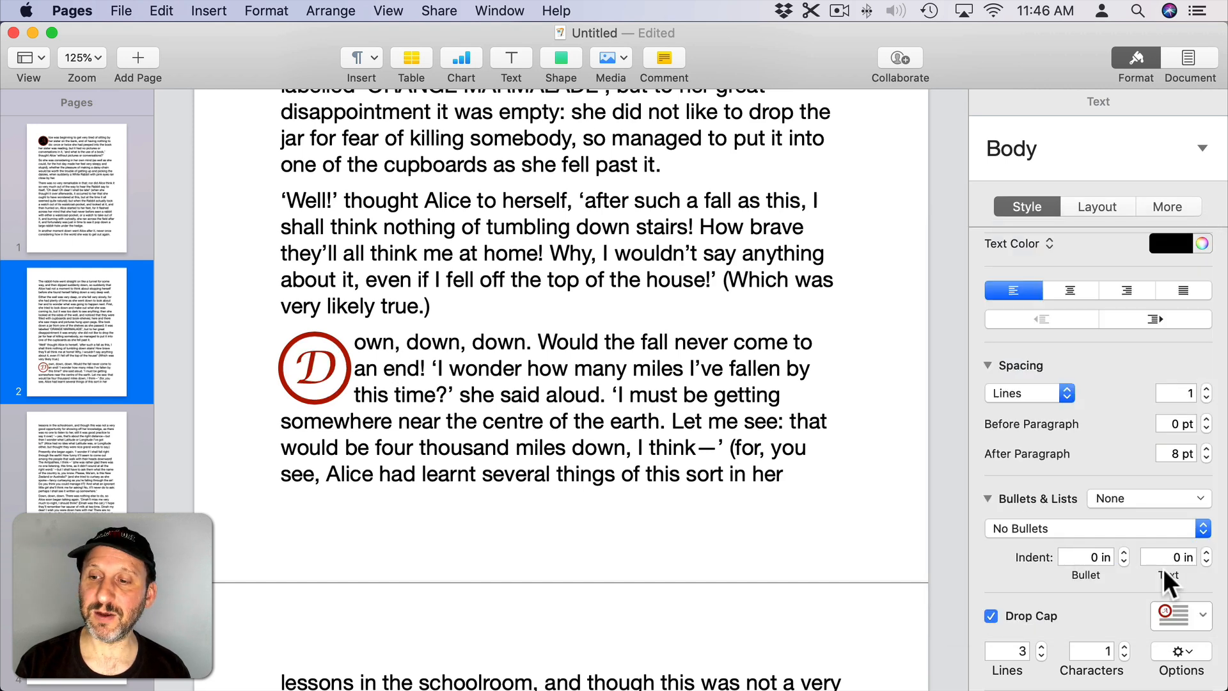
left_click(1179, 615)
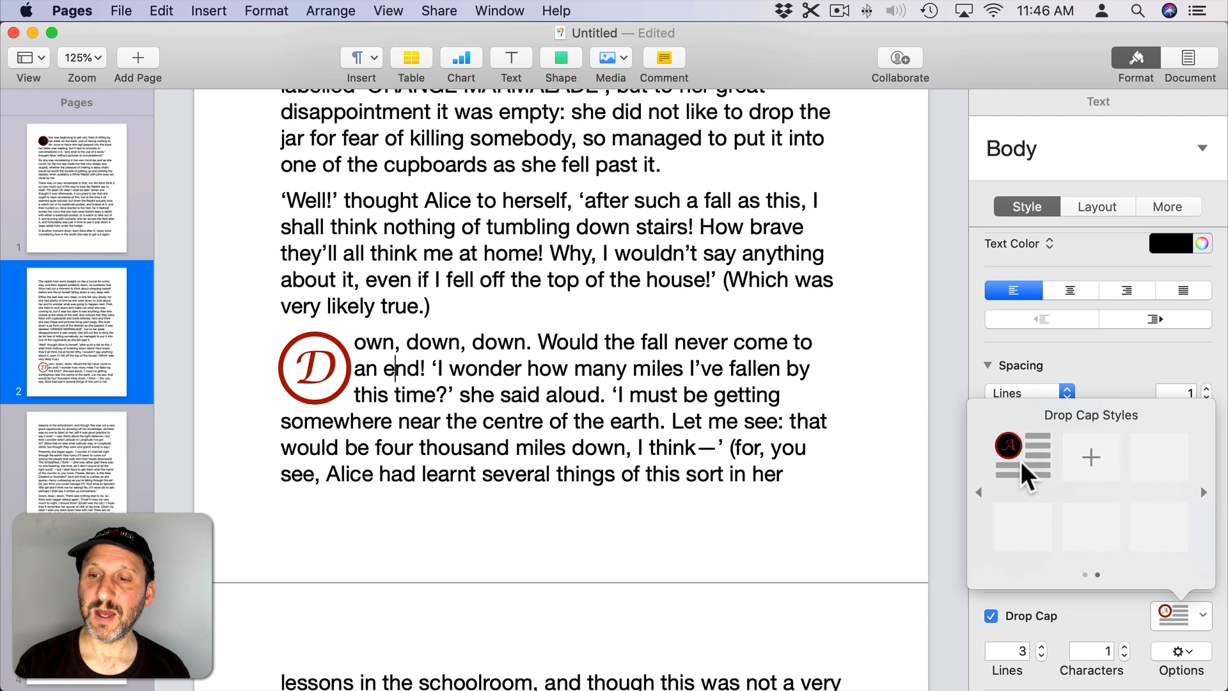
right_click(1023, 461)
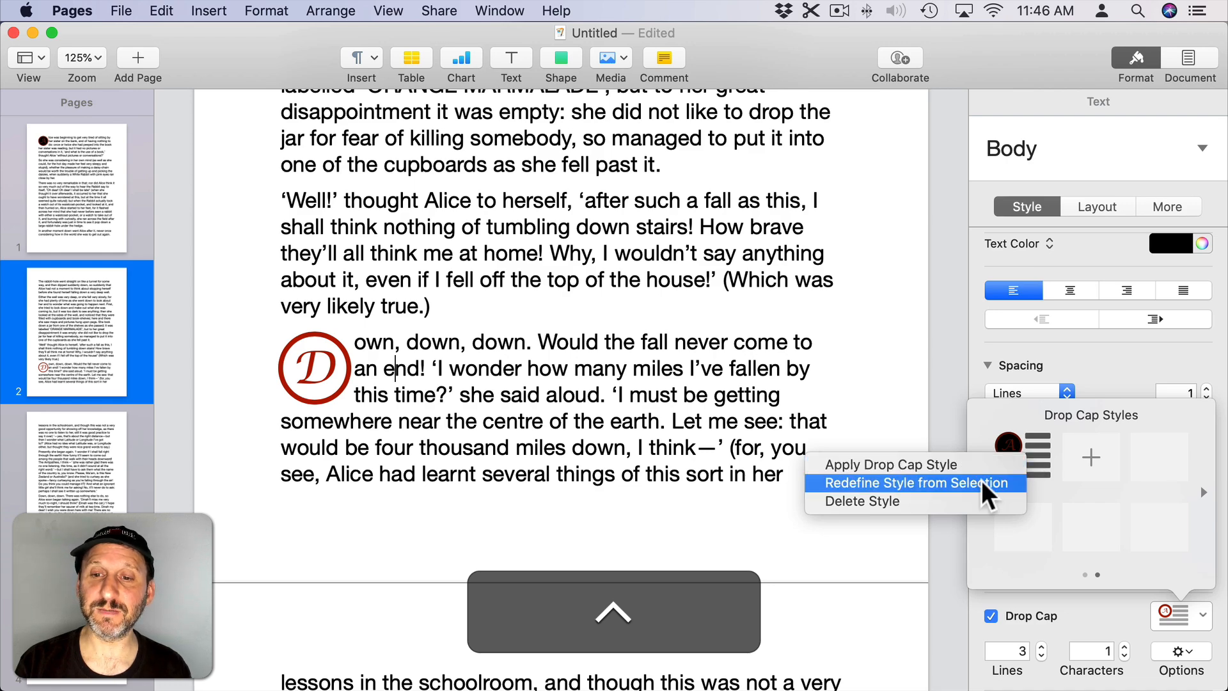
left_click(915, 483)
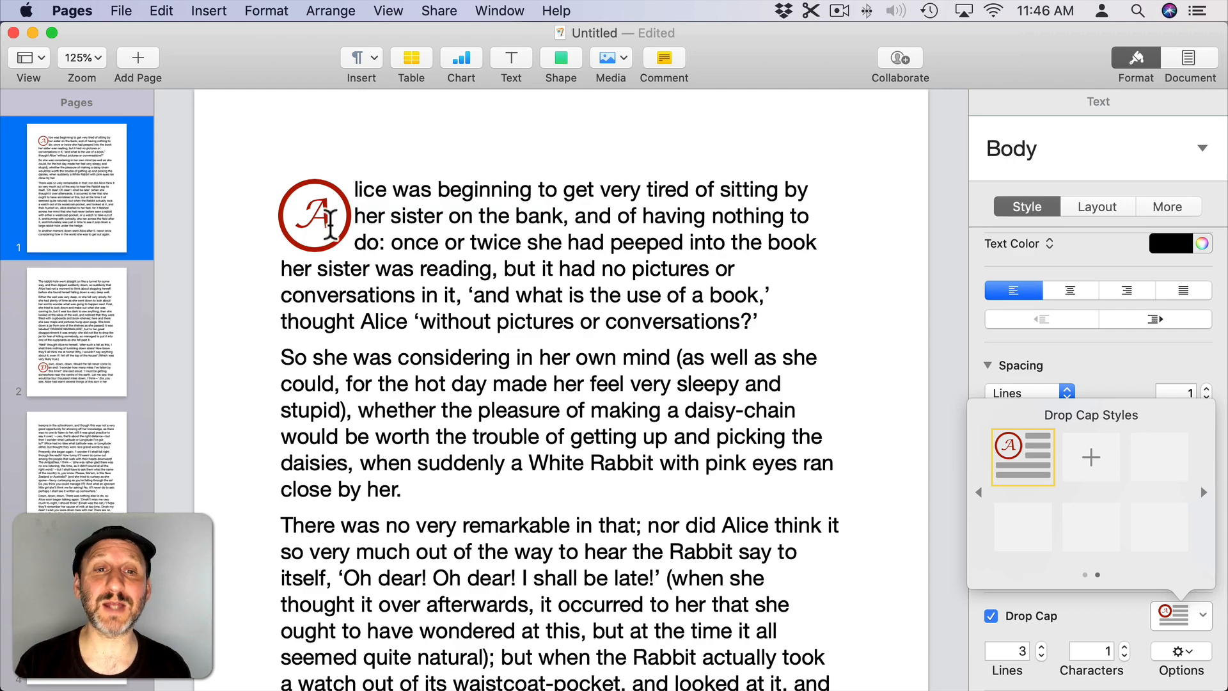
scroll("down", 3)
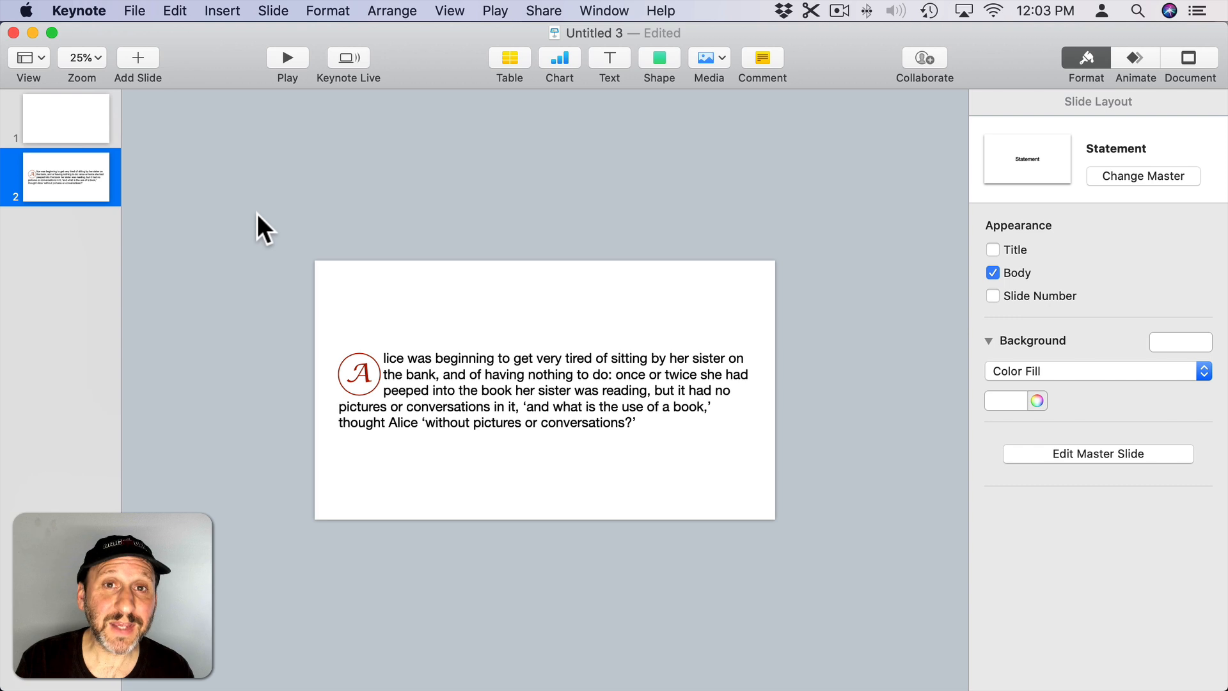
mouse_move(372, 404)
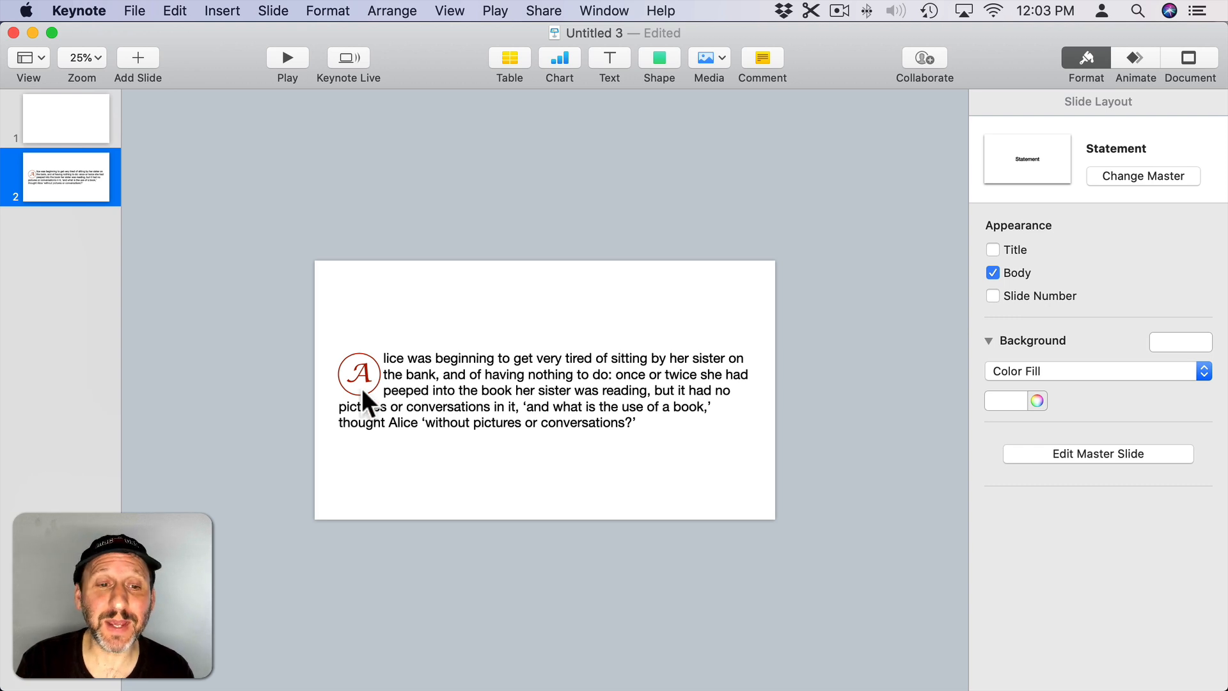
double_click(406, 390)
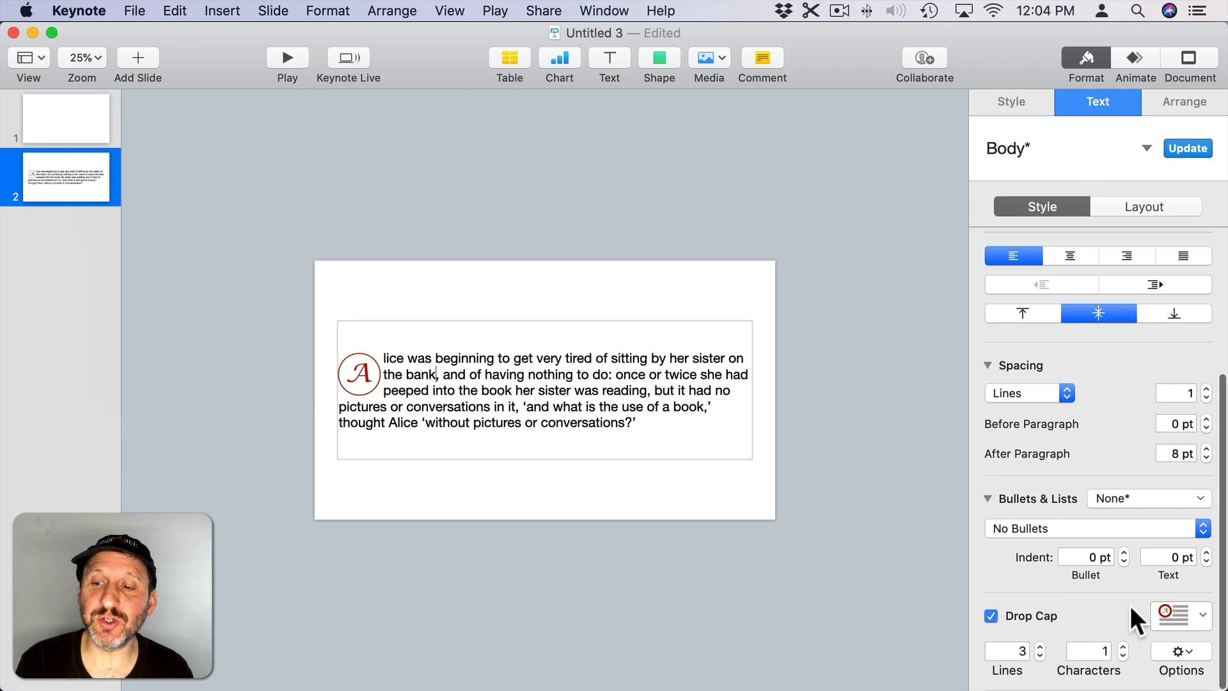
left_click(1179, 650)
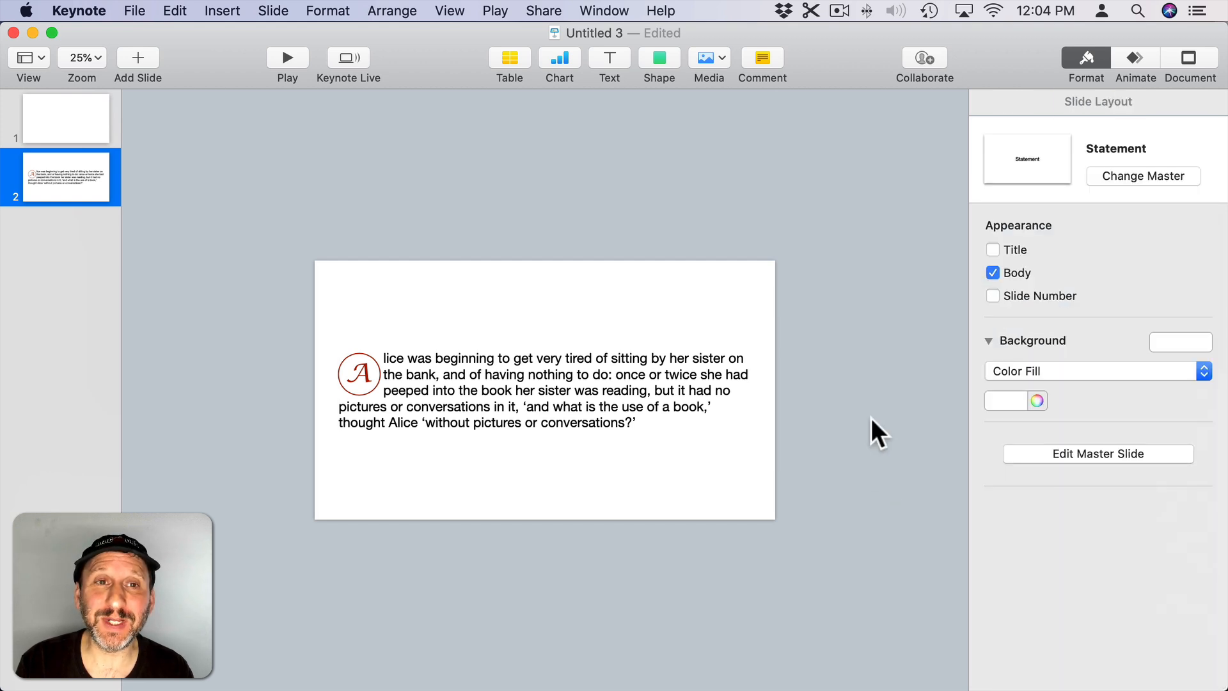
key("cmd")
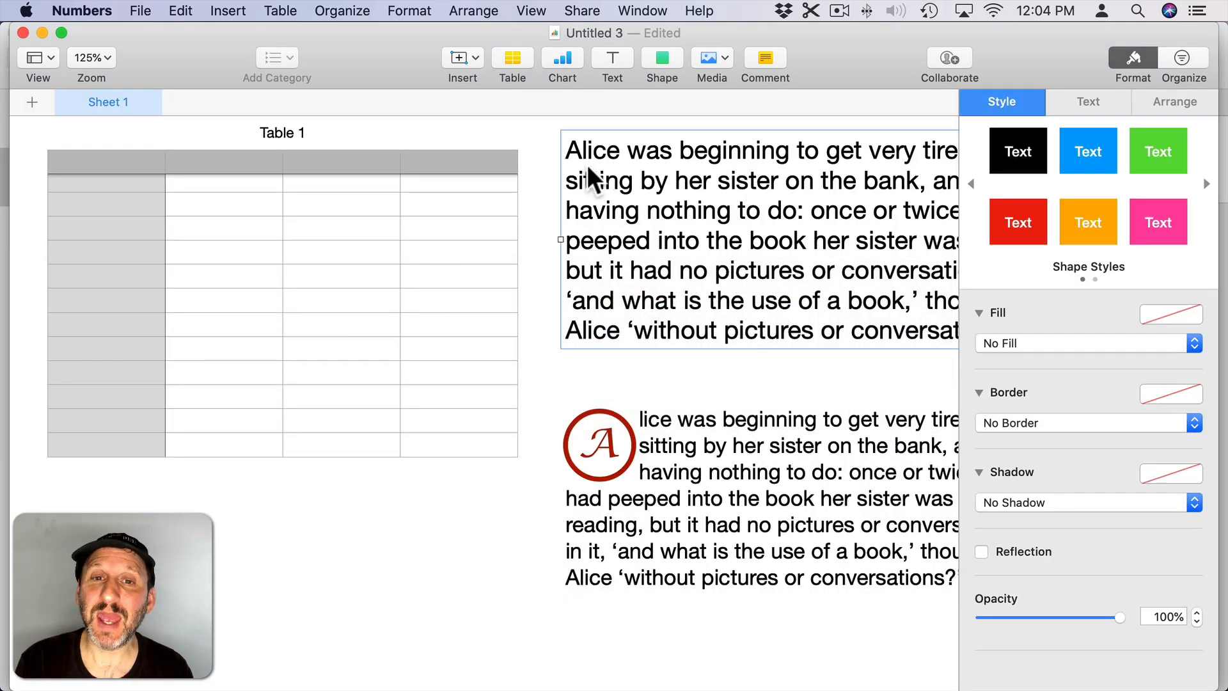
left_click(1088, 102)
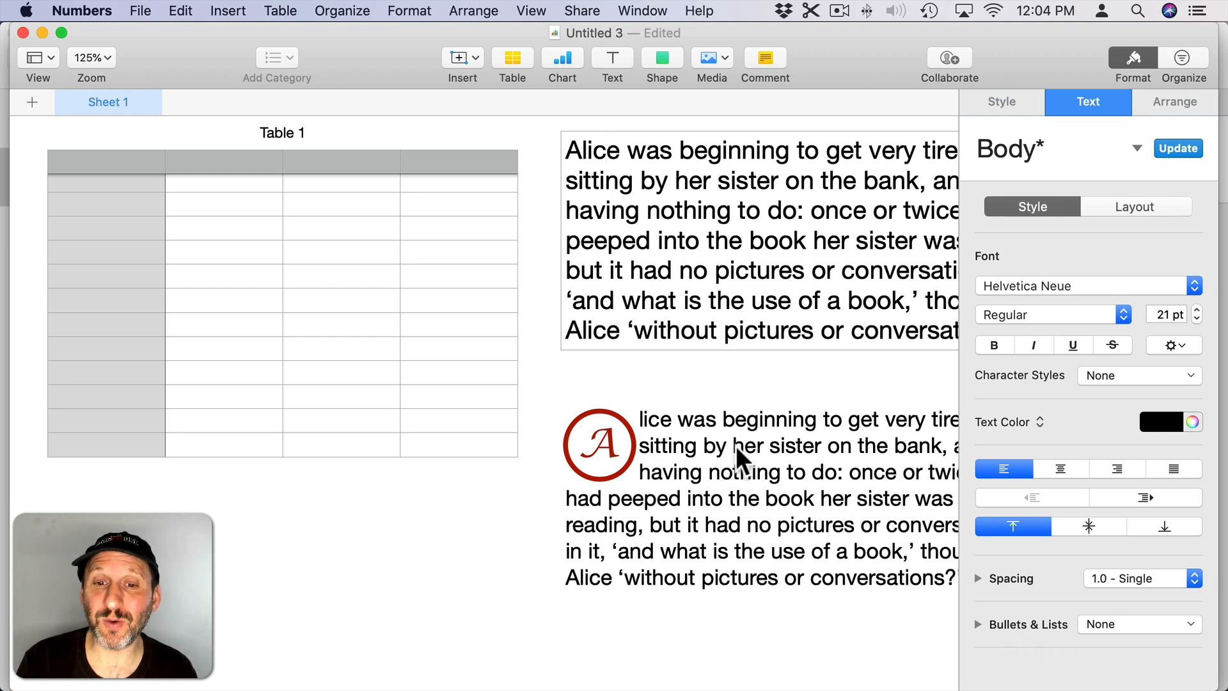
left_click(1001, 101)
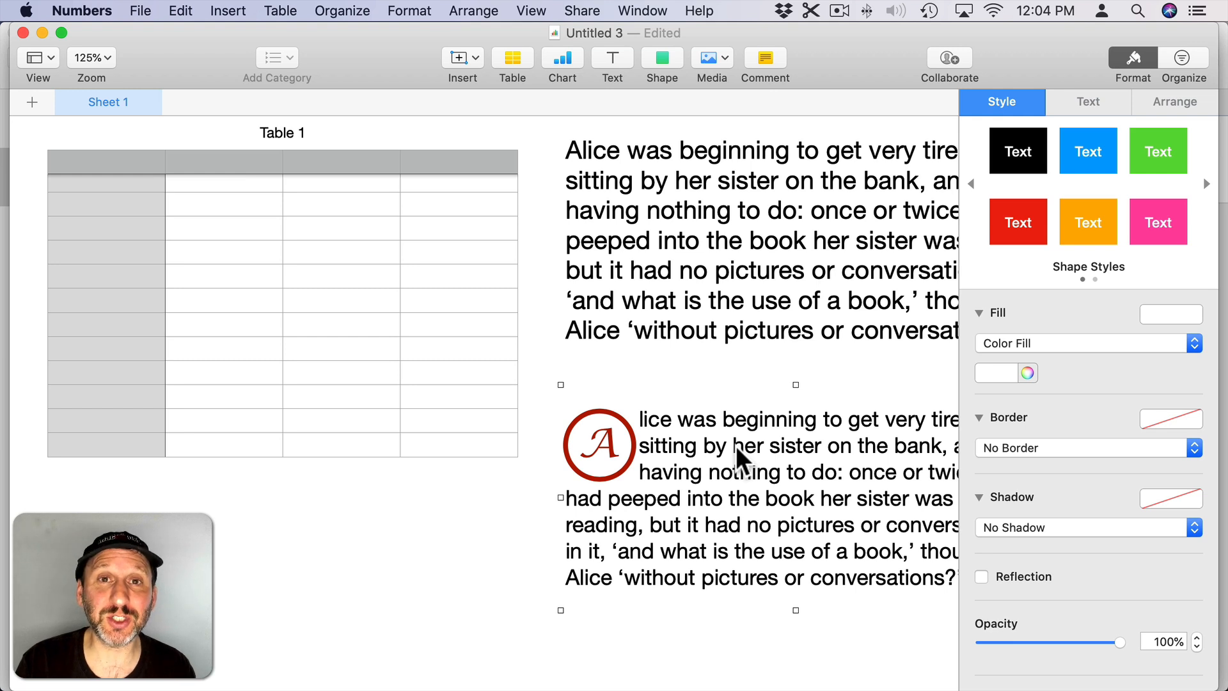
double_click(742, 472)
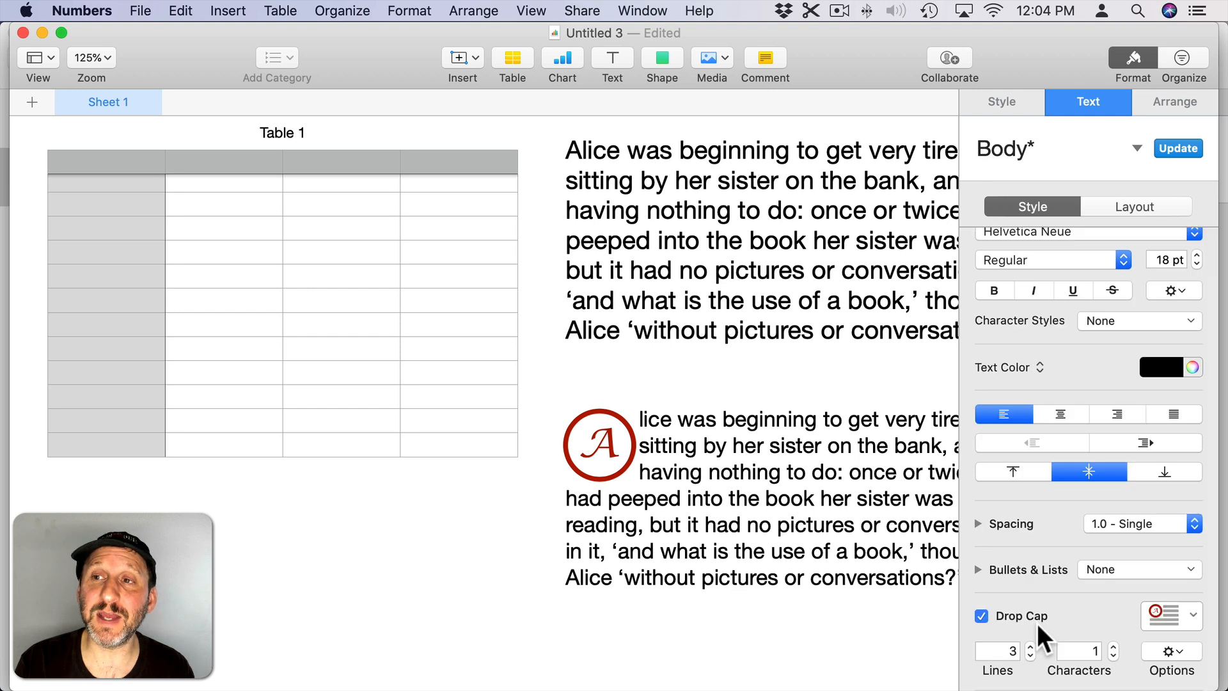
mouse_move(1071, 376)
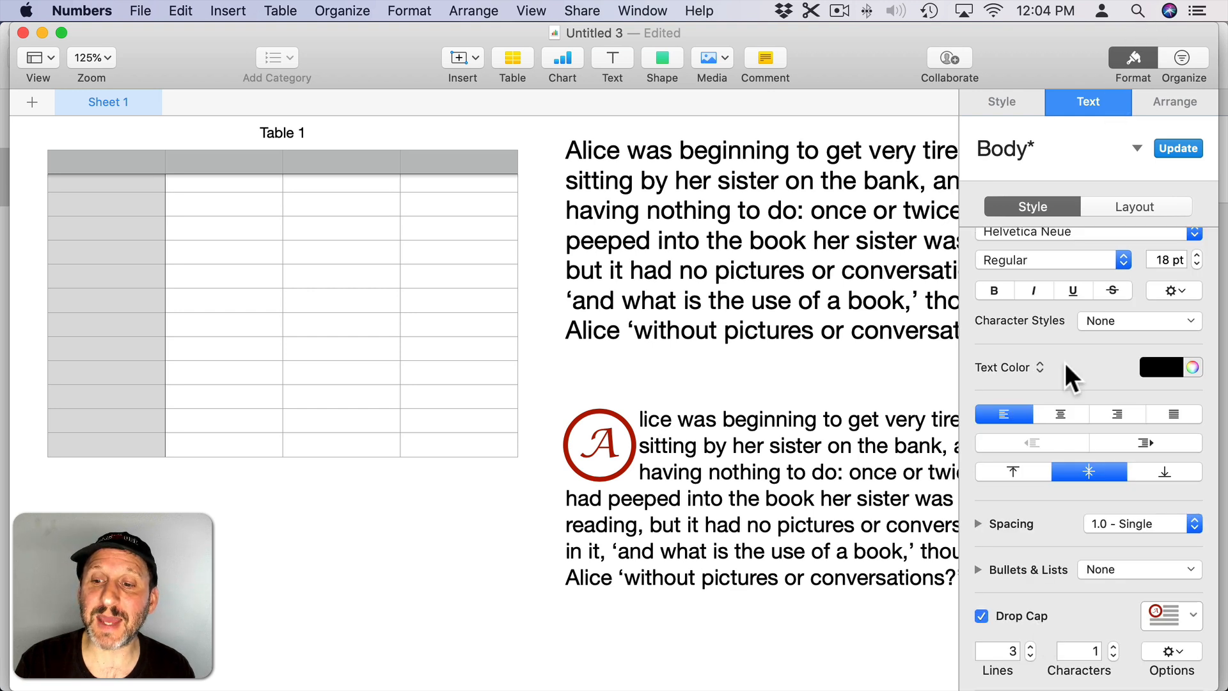
left_click(642, 426)
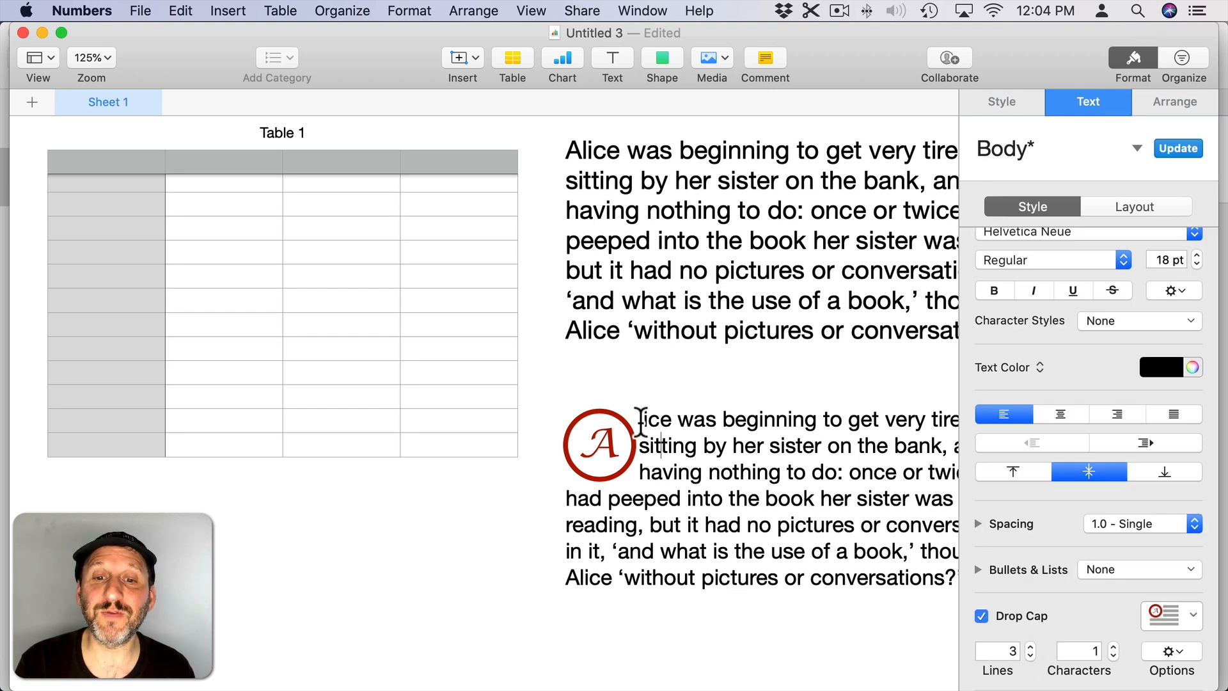